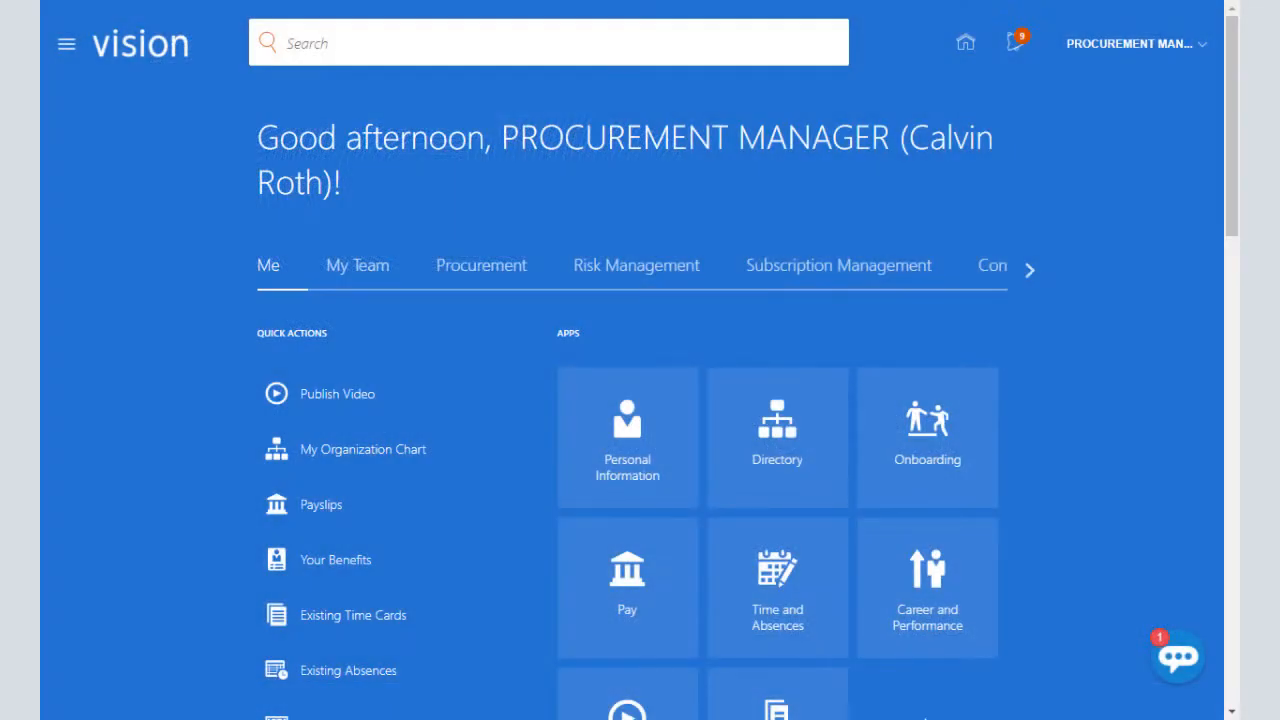
mouse_move(76, 113)
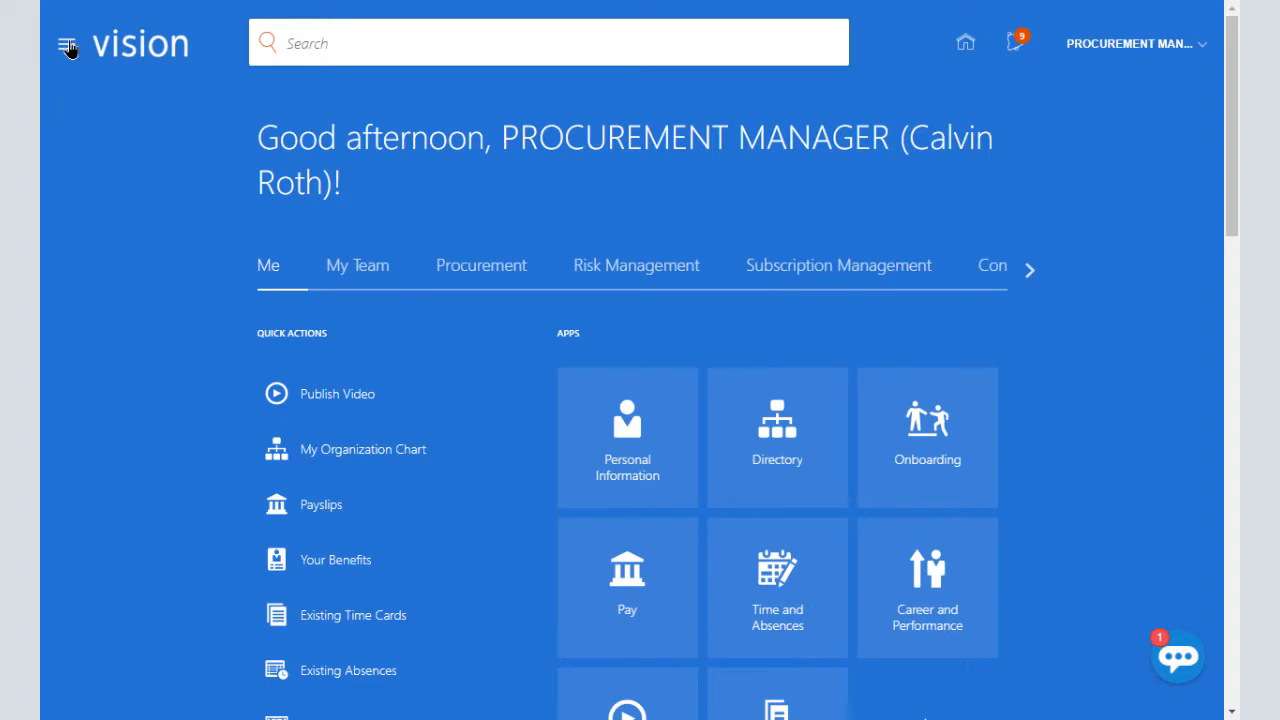
Navigate through Procurement > Catalogs to the Manage Supplier Content Map Sets task.
left_click(66, 46)
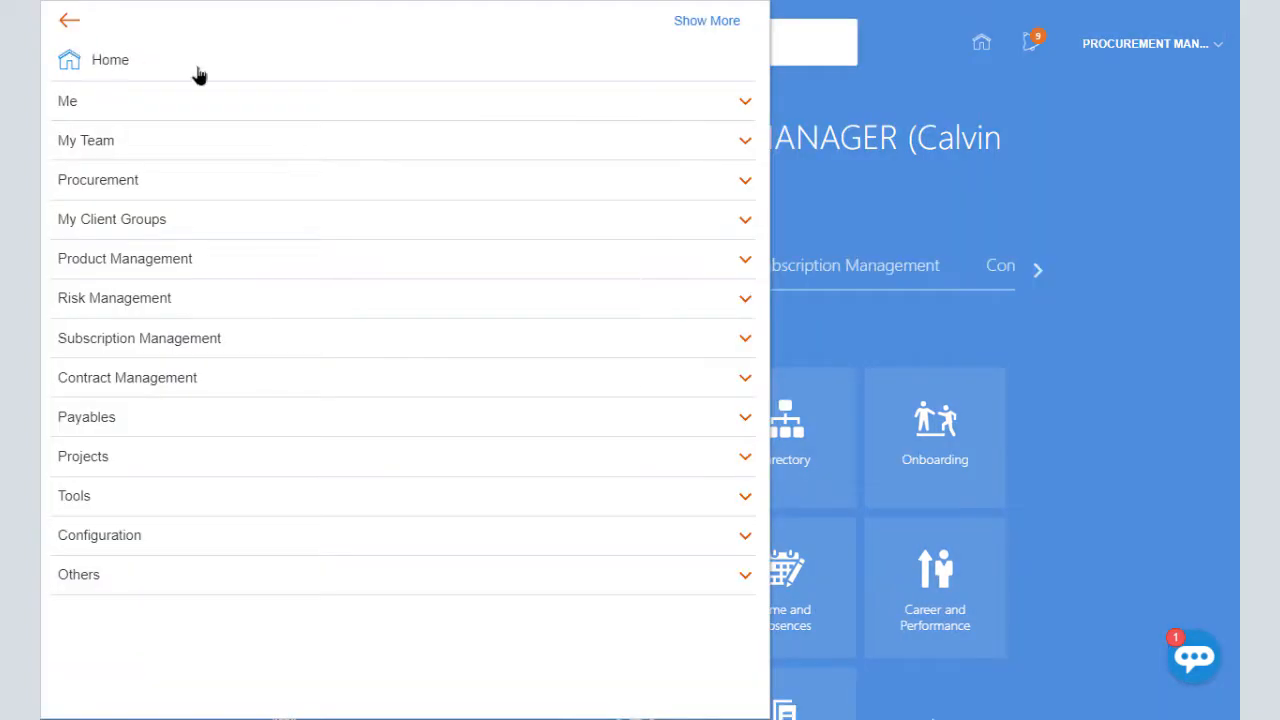
left_click(98, 179)
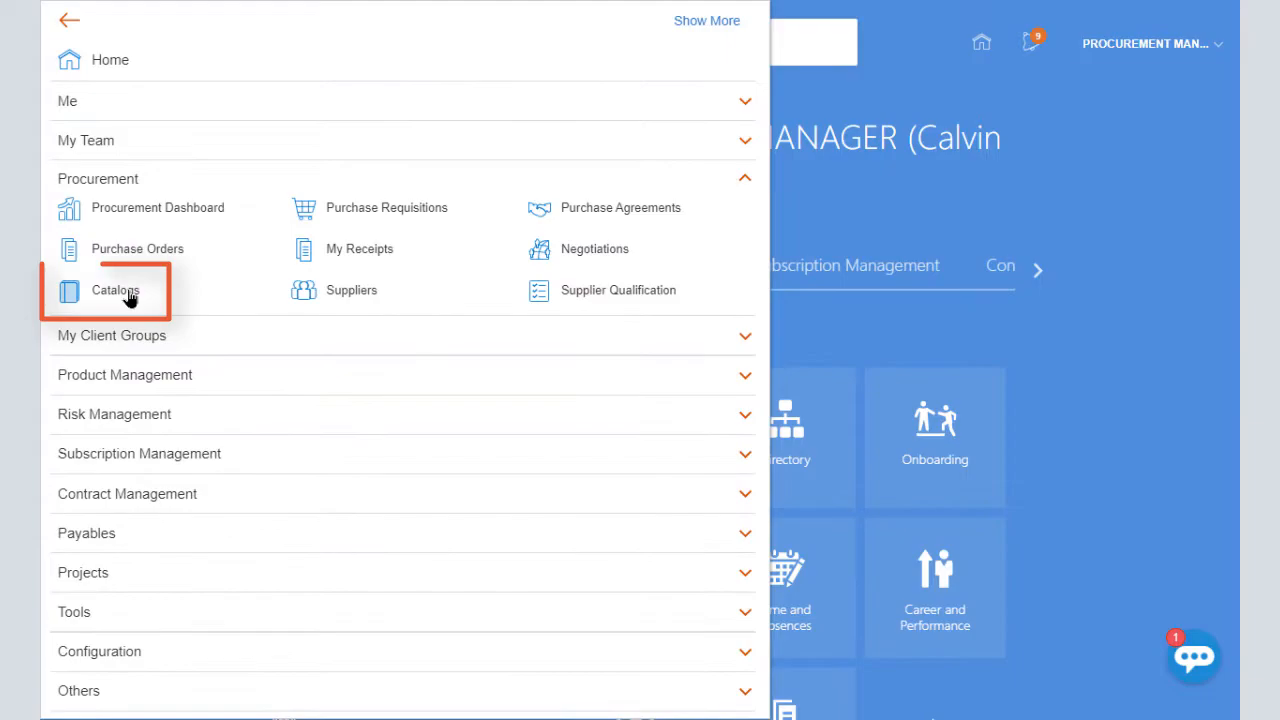
left_click(115, 290)
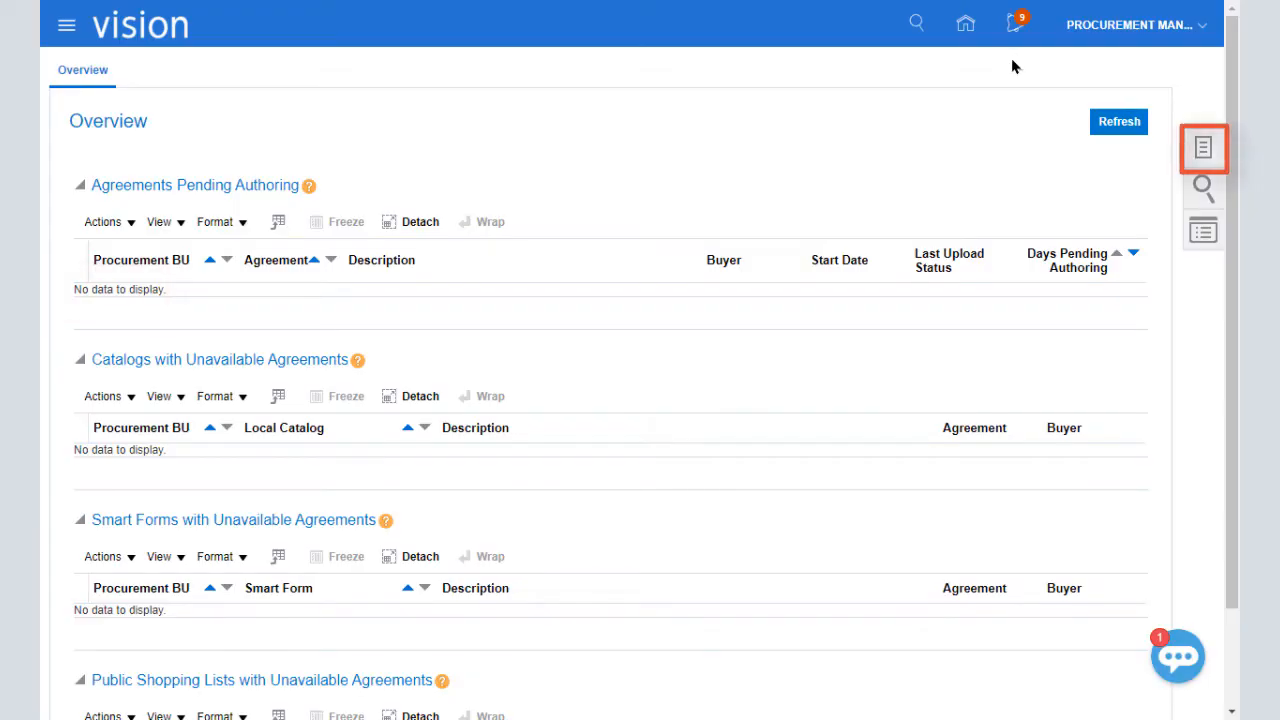
mouse_move(1203, 150)
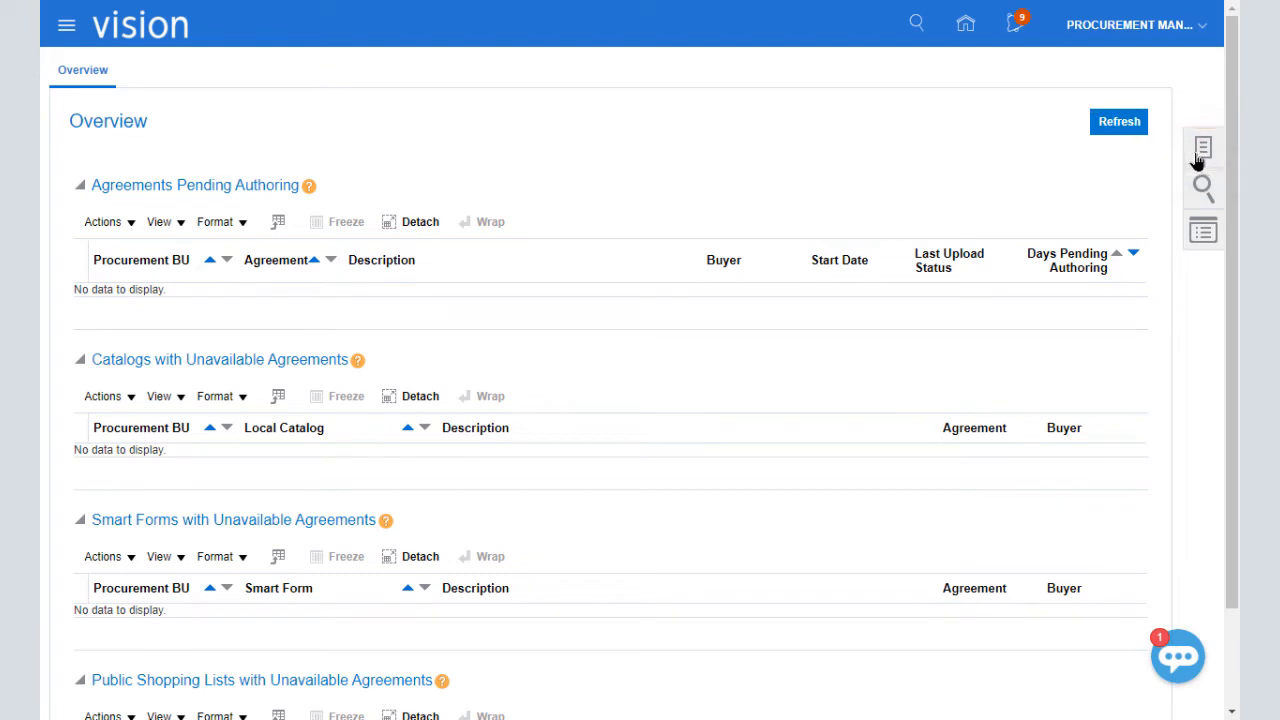
left_click(1203, 230)
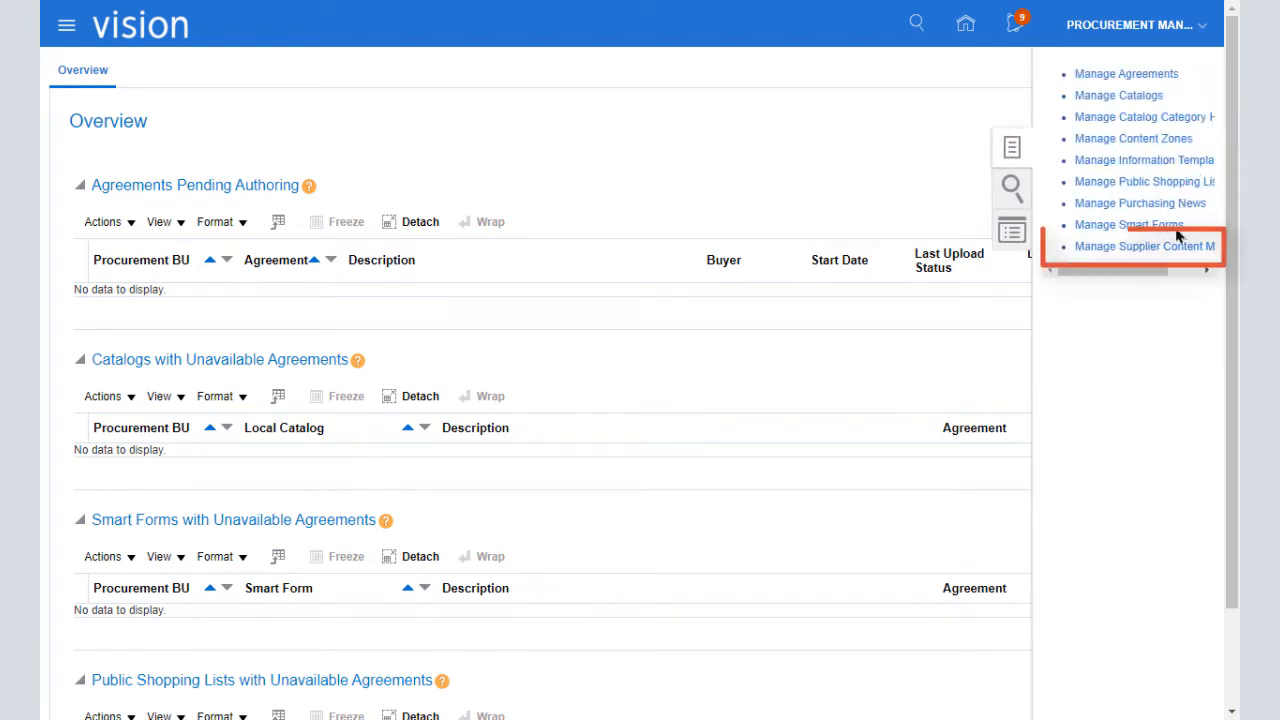
left_click(1142, 246)
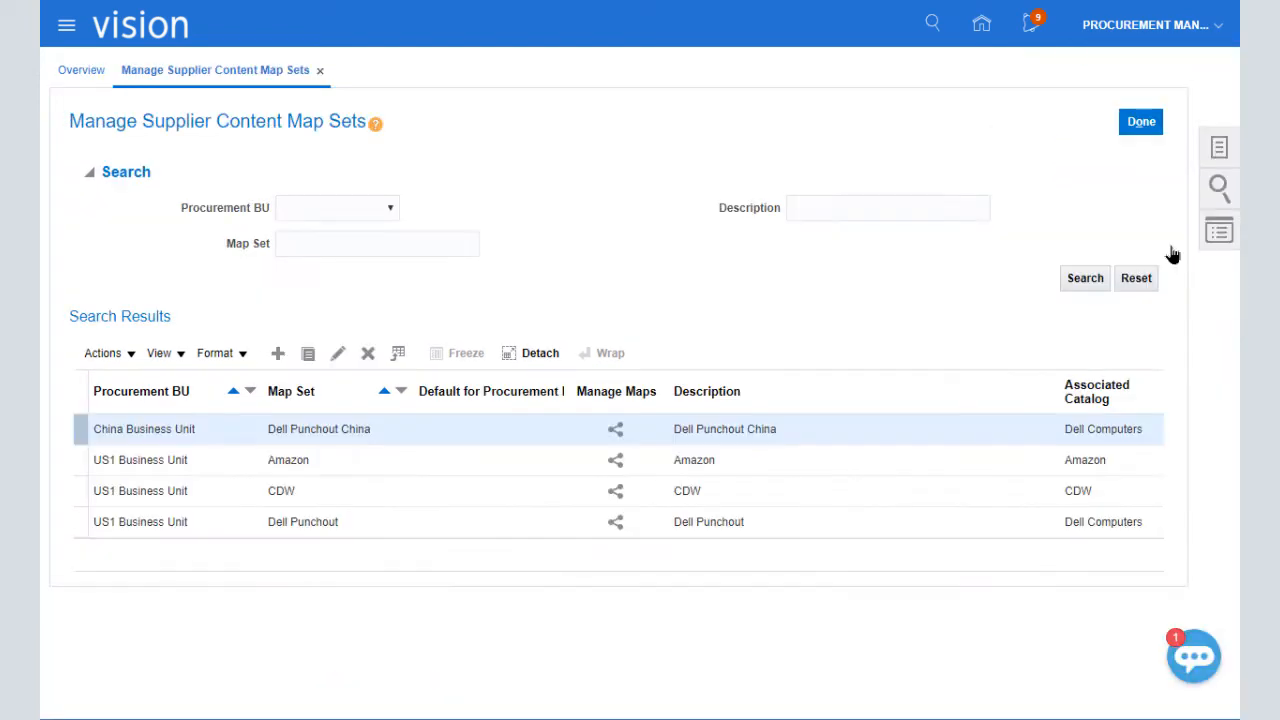
mouse_move(935, 283)
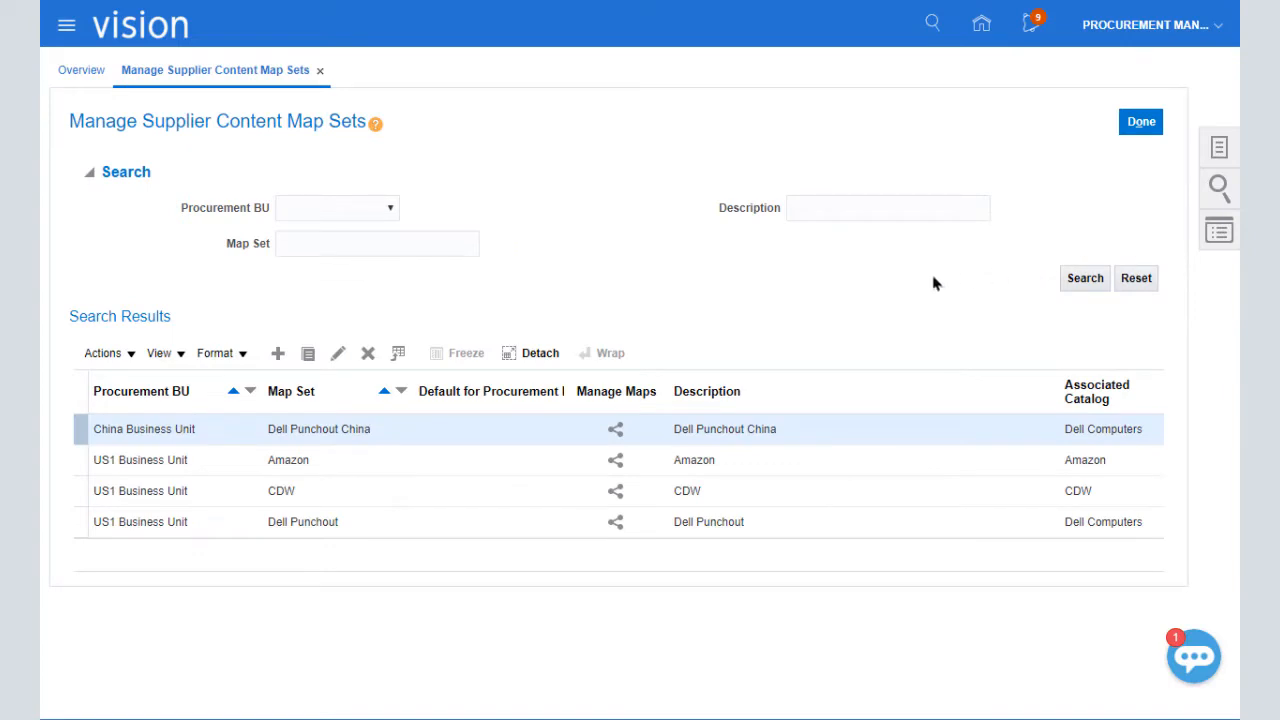
Create and save map set 'Paper Supplies', described as printer and copier paper, as the BU default.
left_click(278, 353)
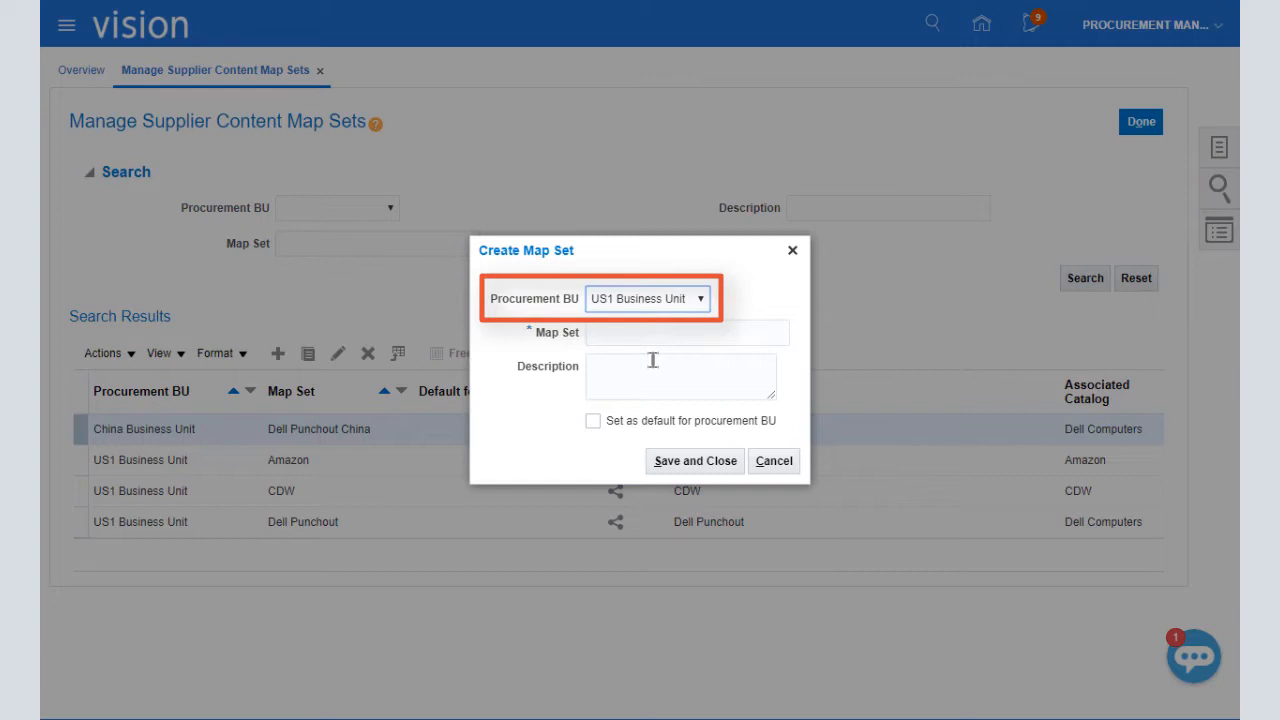
type("Pa")
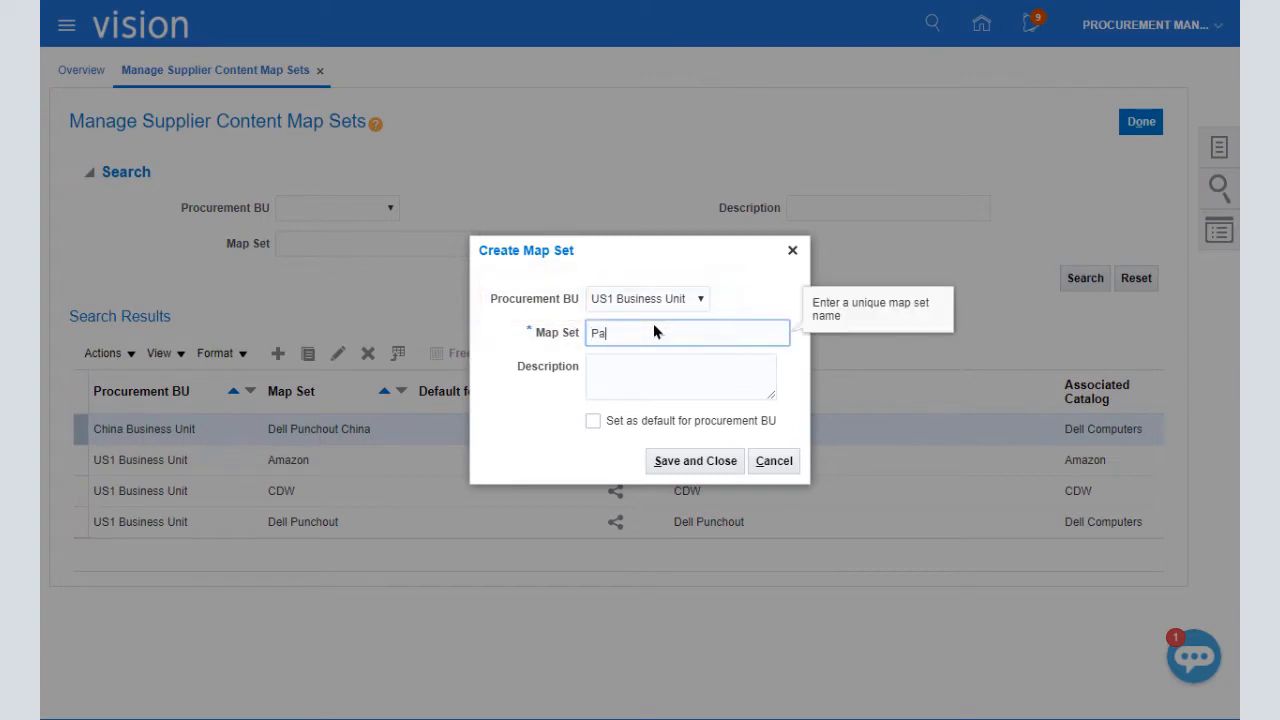
type("Printer and Copier paper supplies for office.")
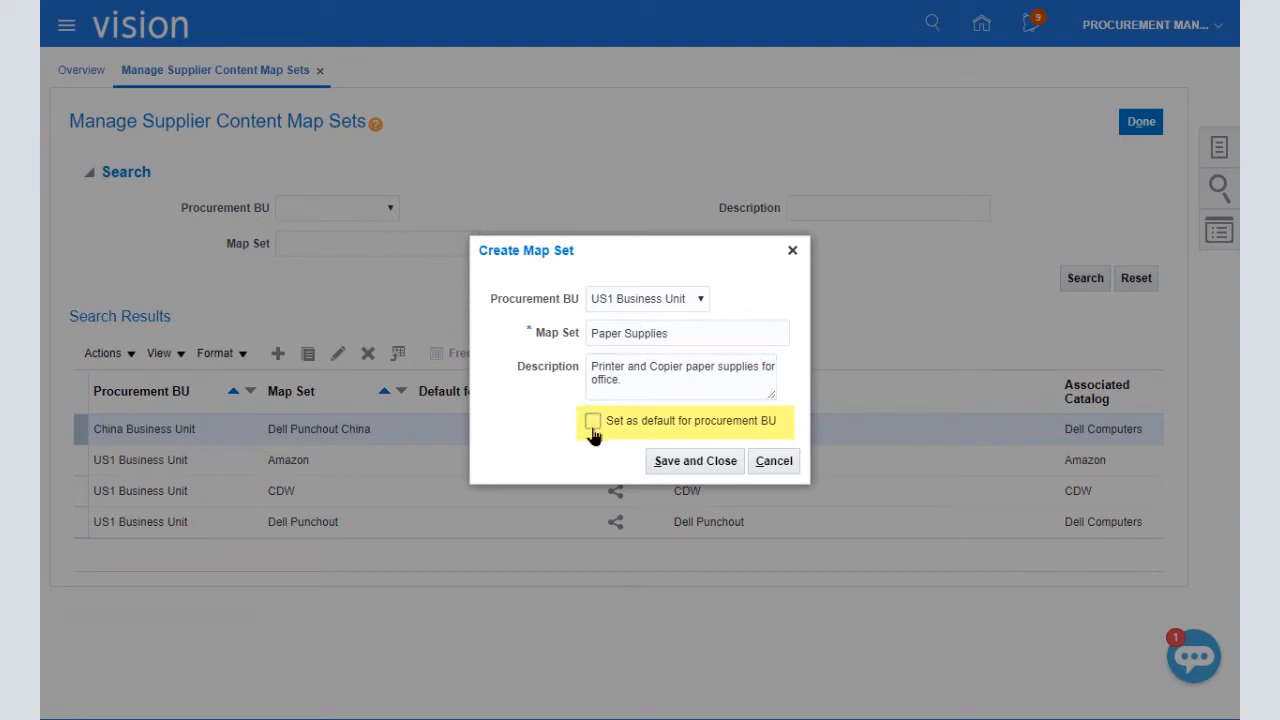
left_click(593, 420)
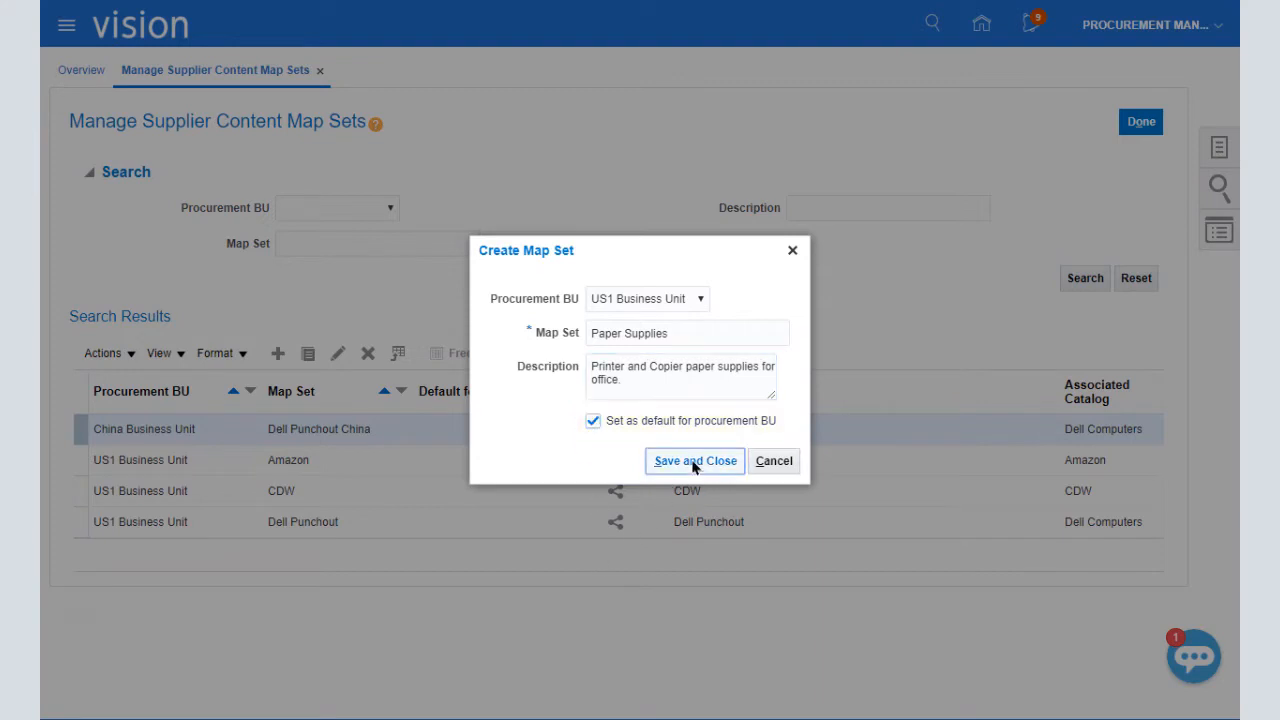
left_click(694, 461)
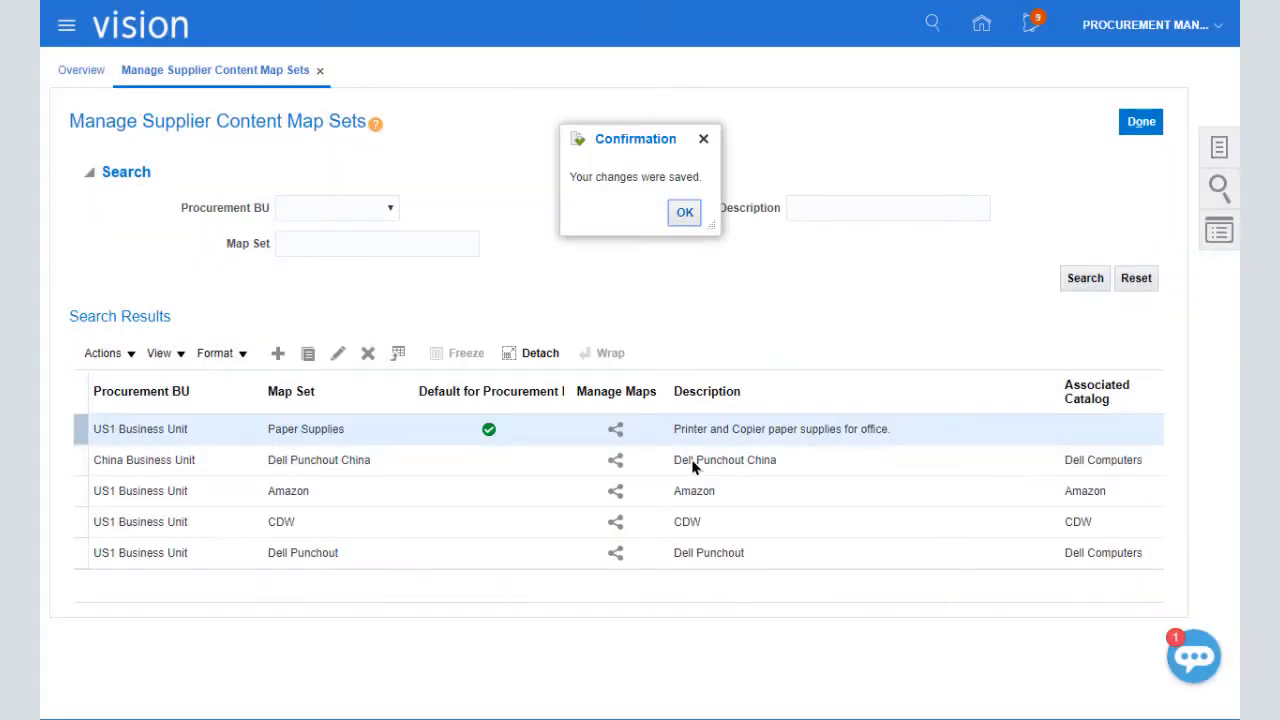
left_click(684, 212)
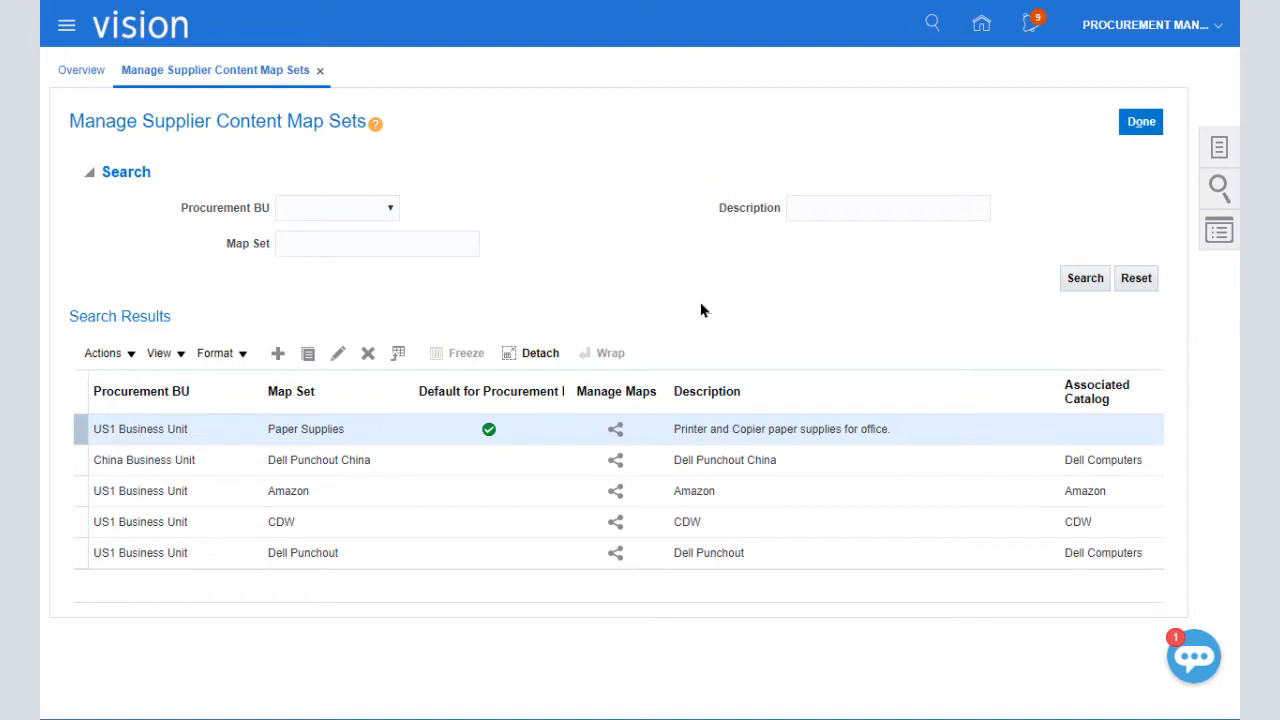
Open the Paper Supplies maps and create a new Category map spreadsheet.
left_click(488, 428)
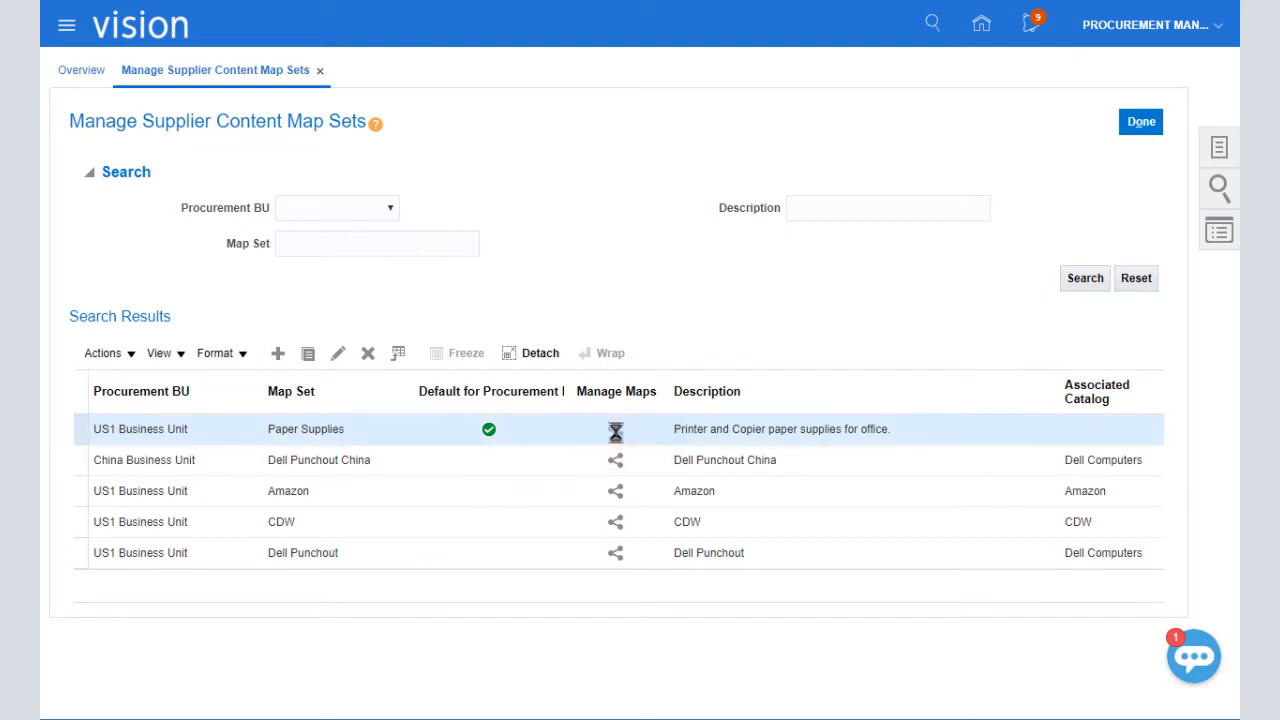
left_click(615, 429)
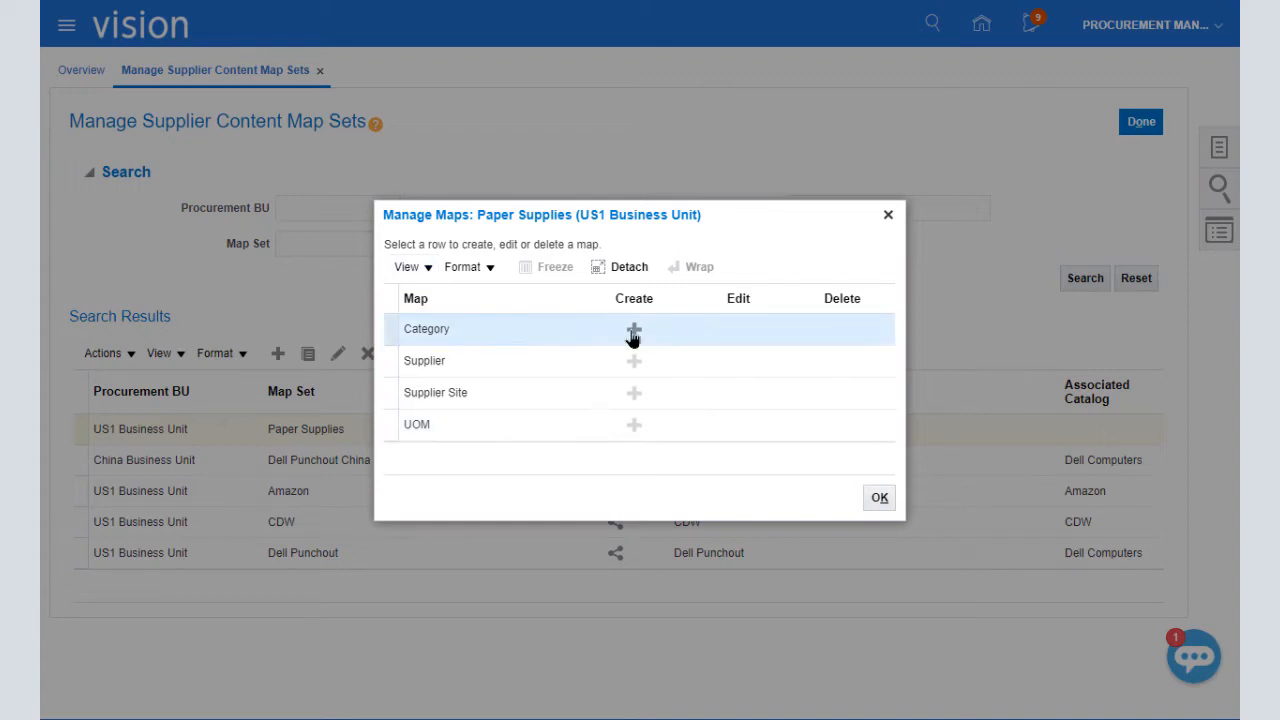
left_click(633, 331)
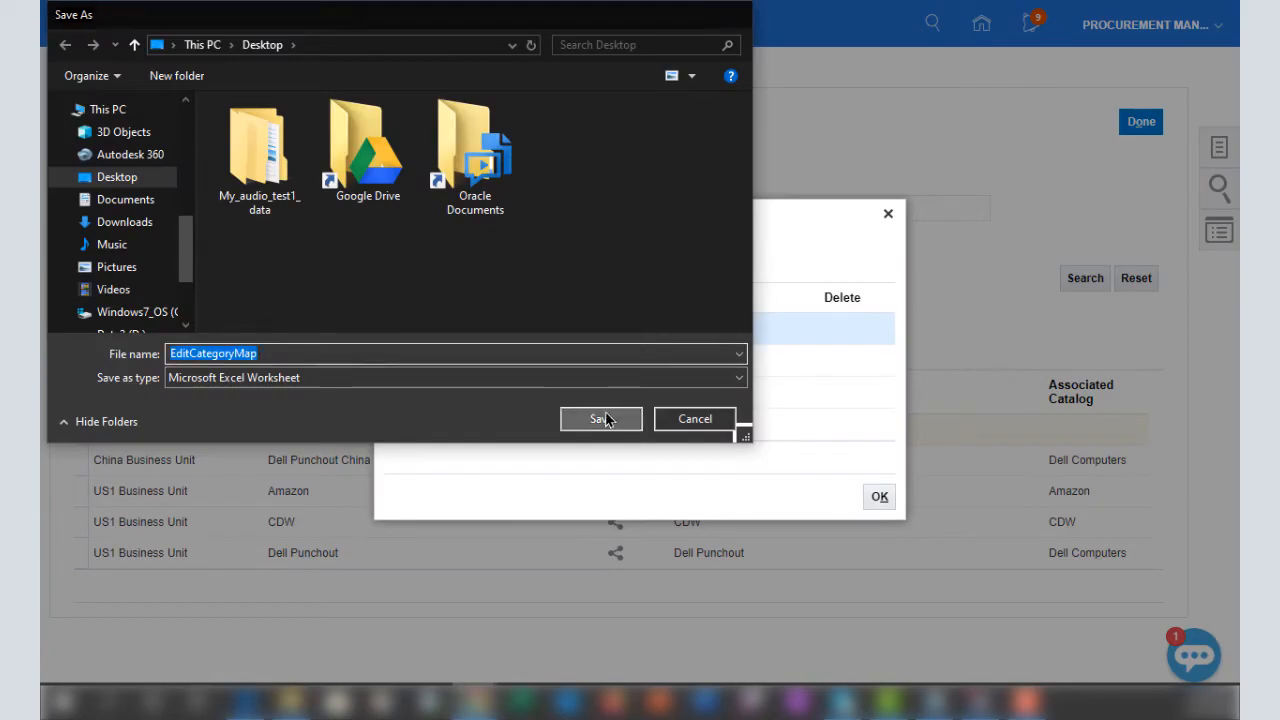
Save EditCategoryMap to the Desktop and let it open in Excel.
left_click(600, 418)
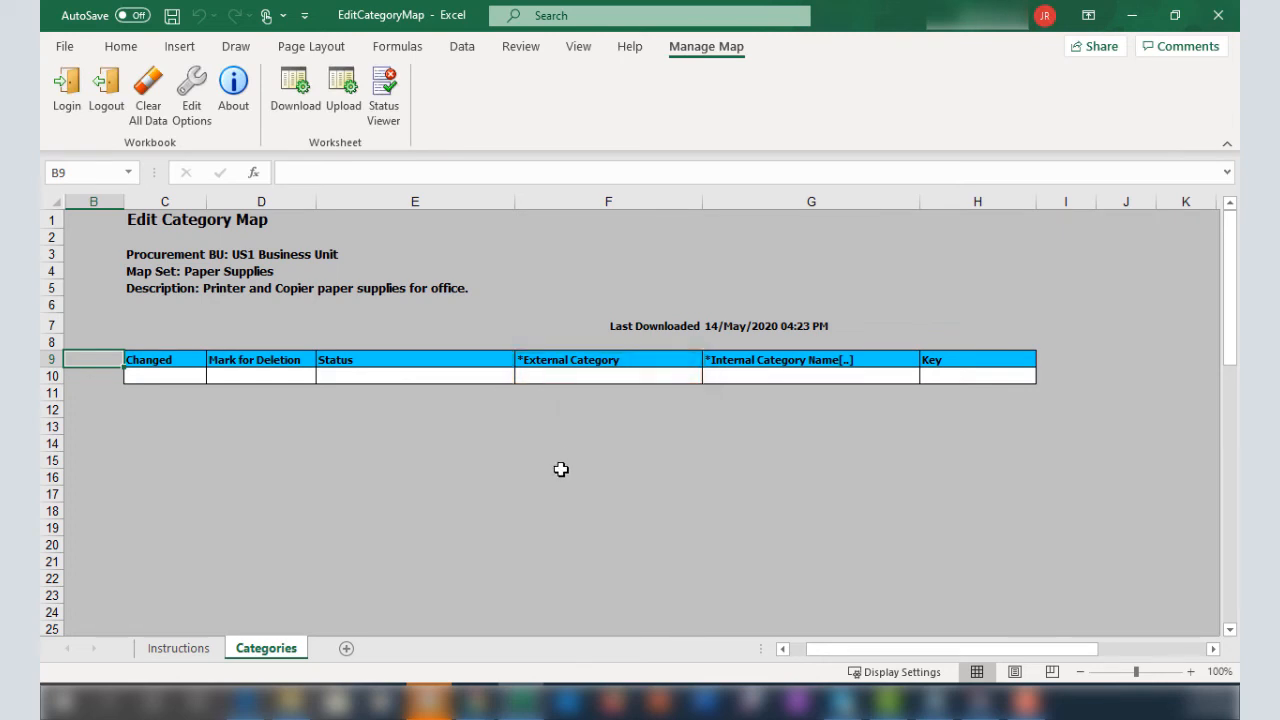
Enter 'A4 Size Printer Paper' in F10 and search 'Office%' to assign Office Supplies.
left_click(608, 375)
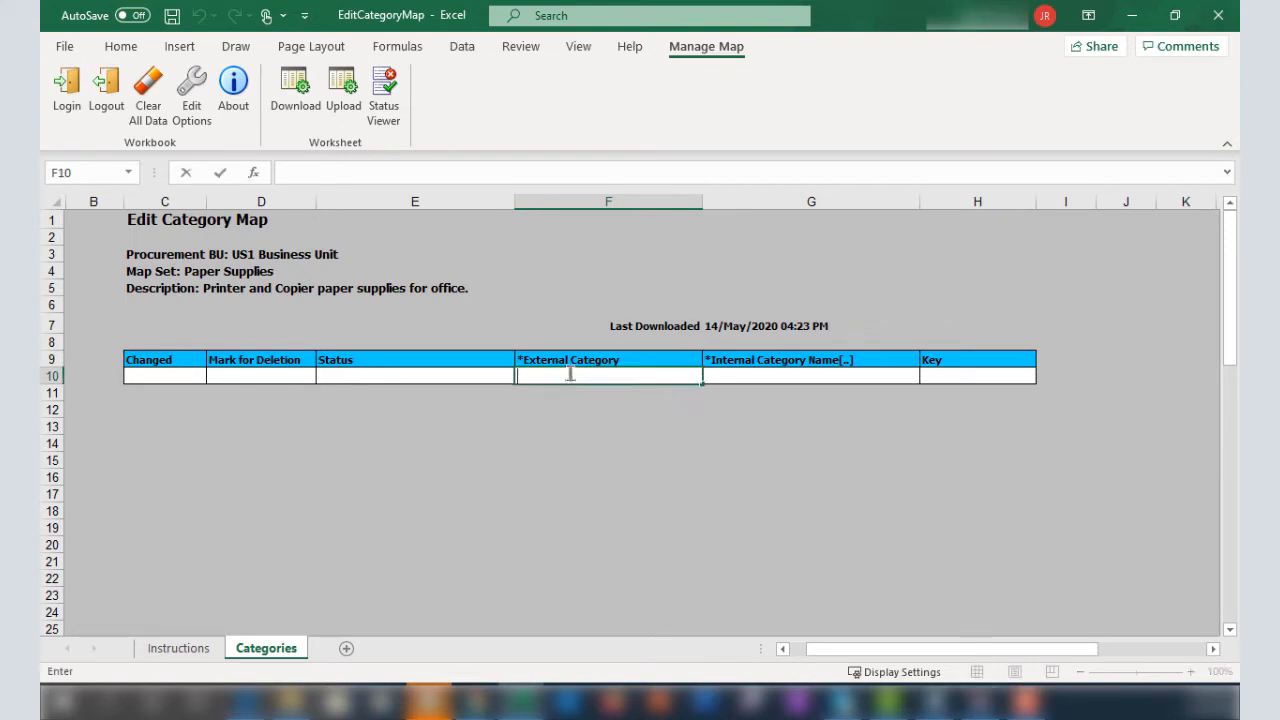
type("A4 Size Printer")
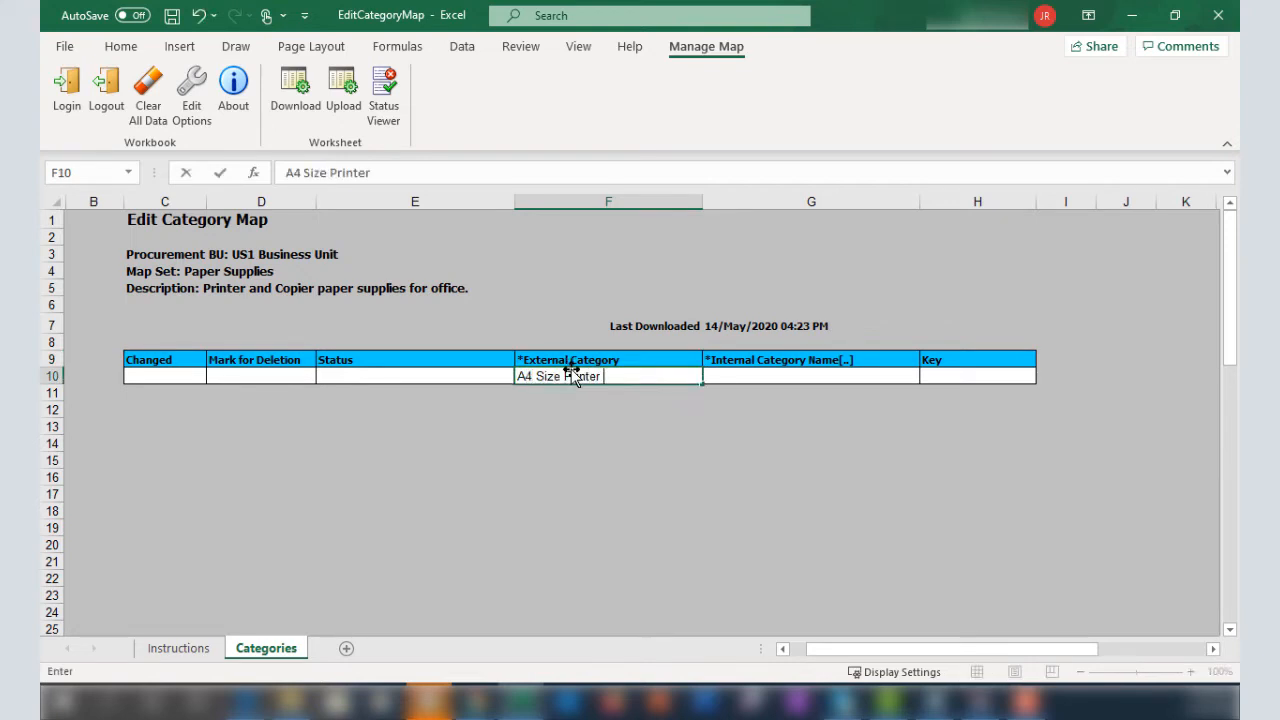
type("Paper")
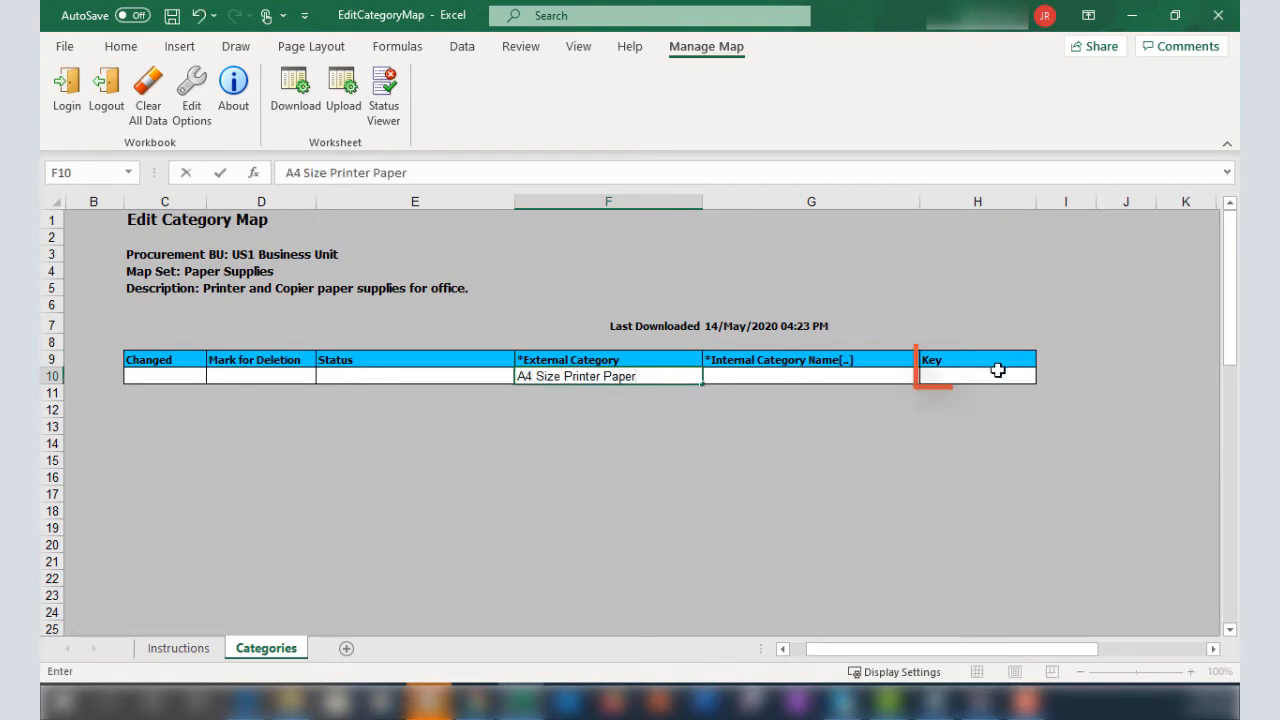
type("B2177581W88)EU.0")
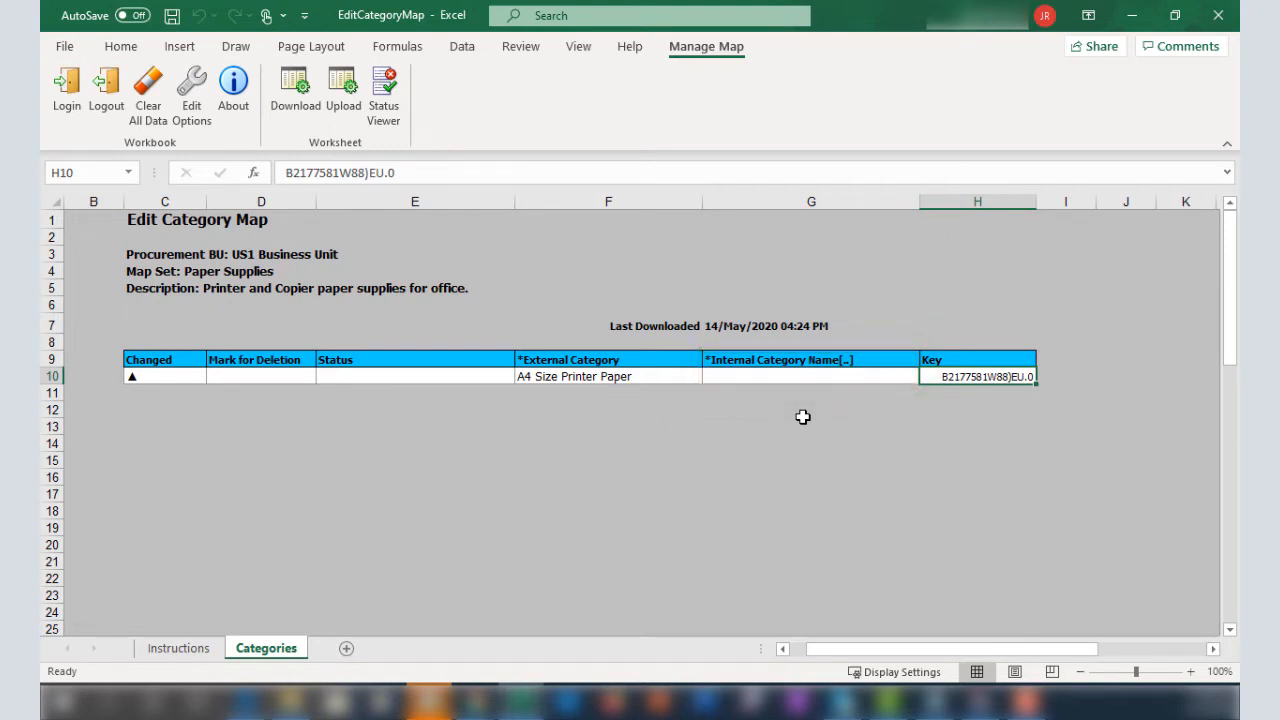
left_click(796, 376)
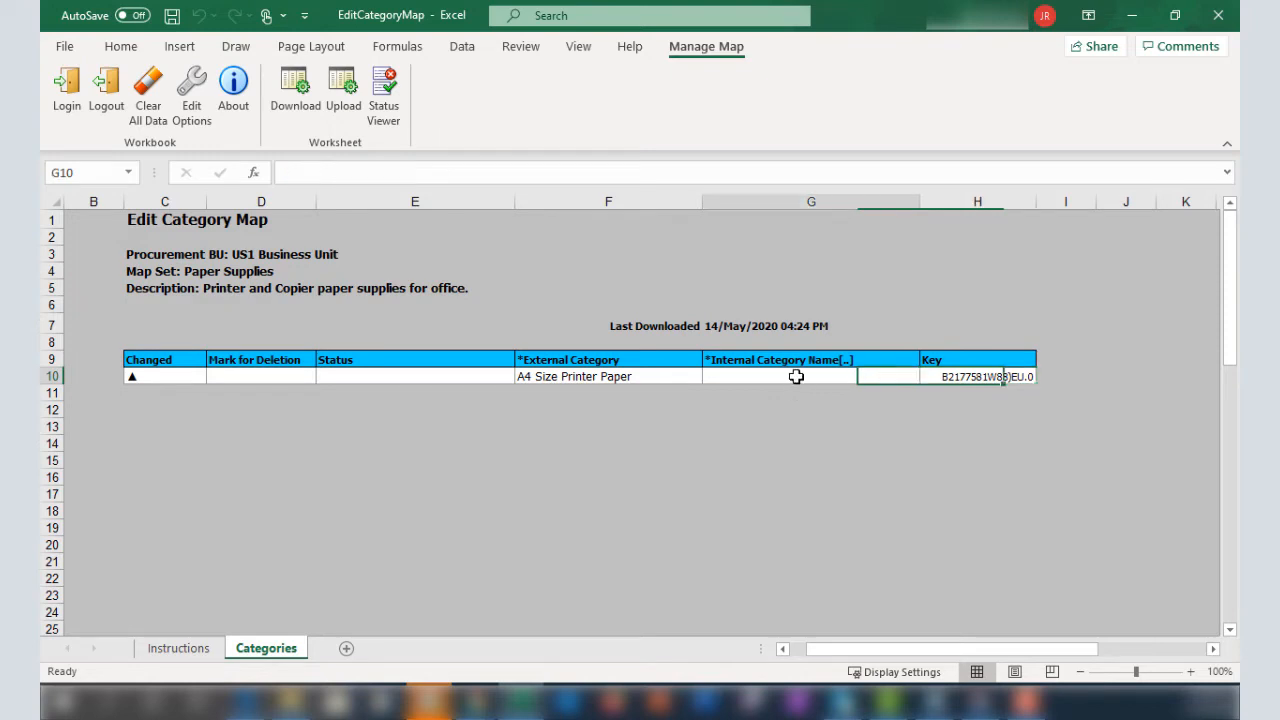
left_click(796, 376)
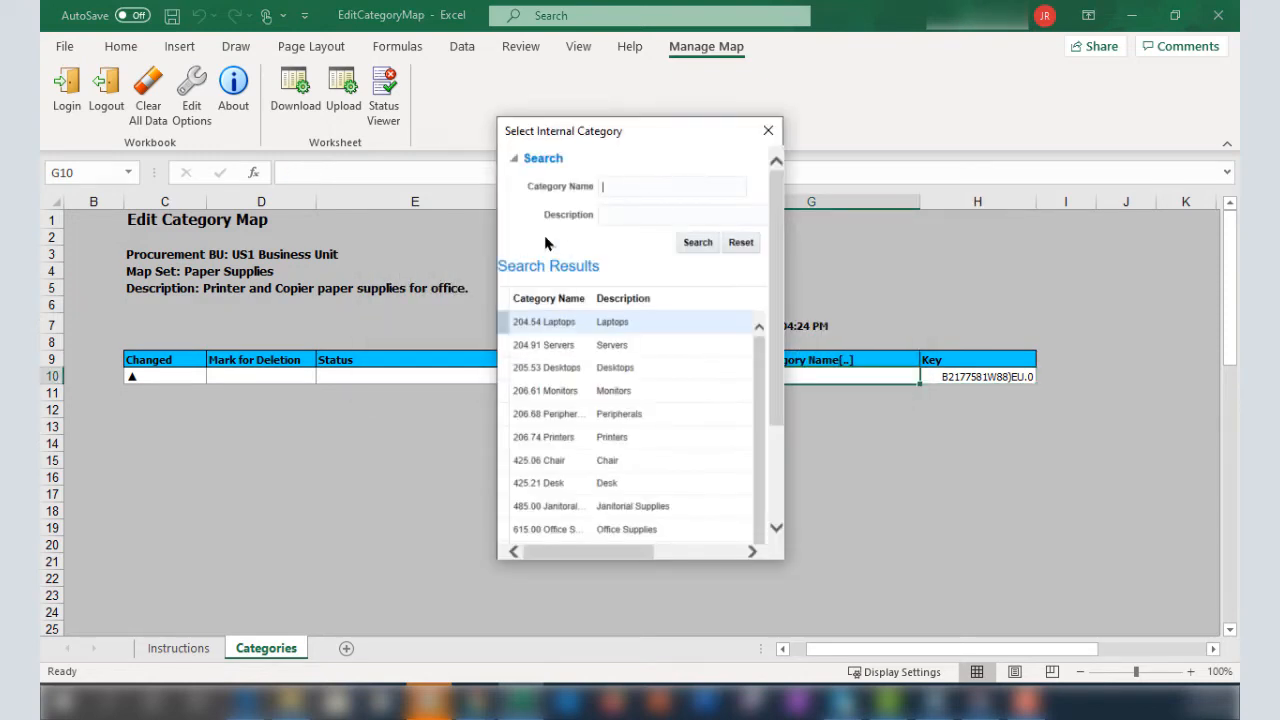
type("Office%")
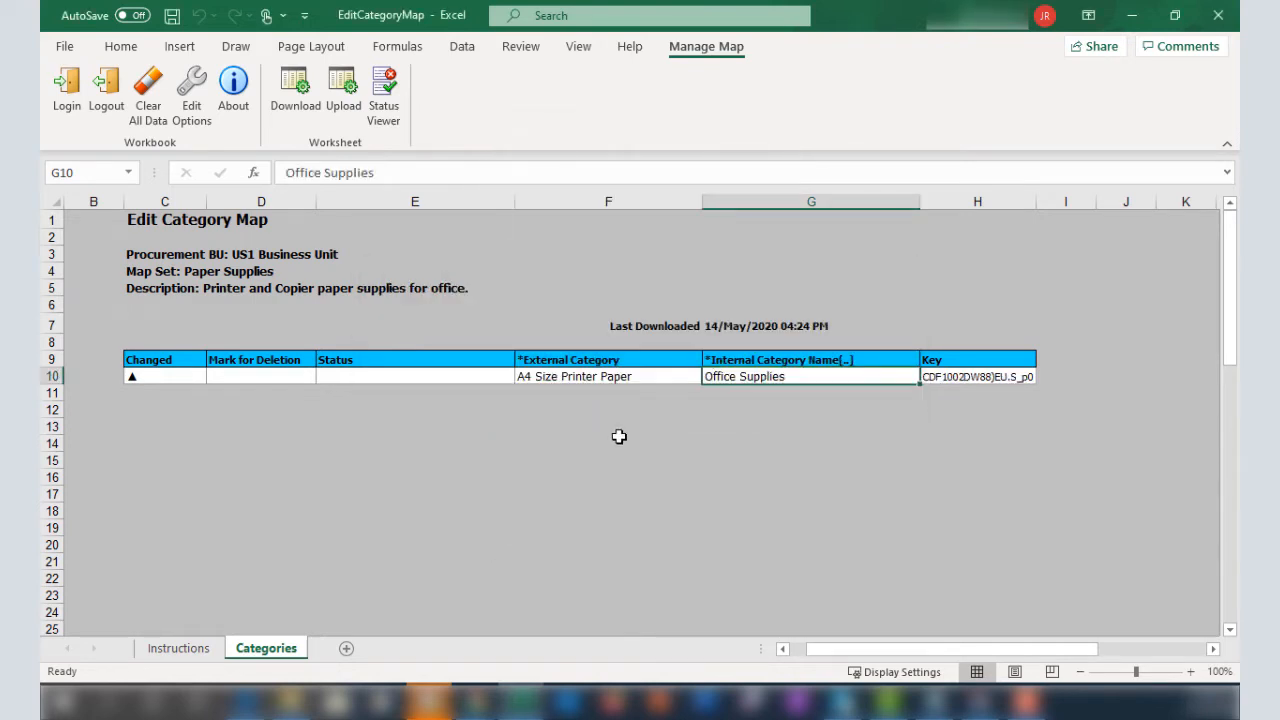
Insert rows for A5 printer, A4 and A5 copier paper, then start the upload.
left_click(93, 392)
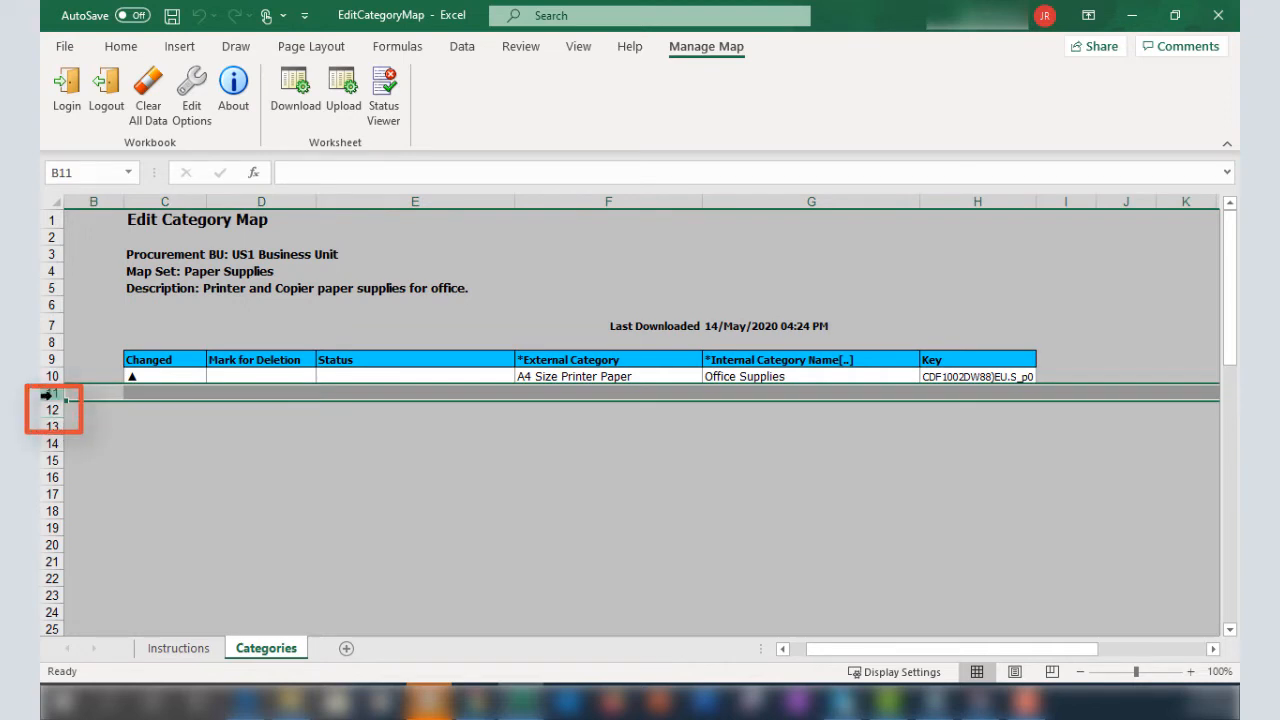
left_click(52, 392)
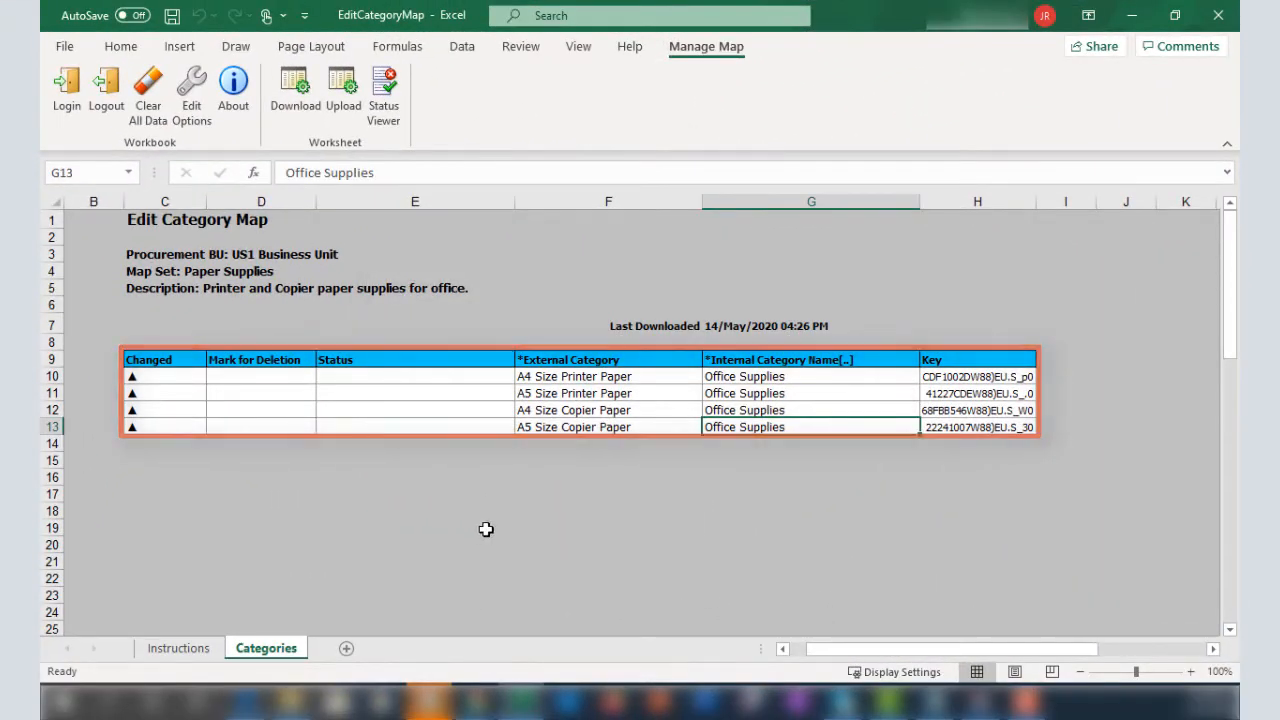
left_click(343, 90)
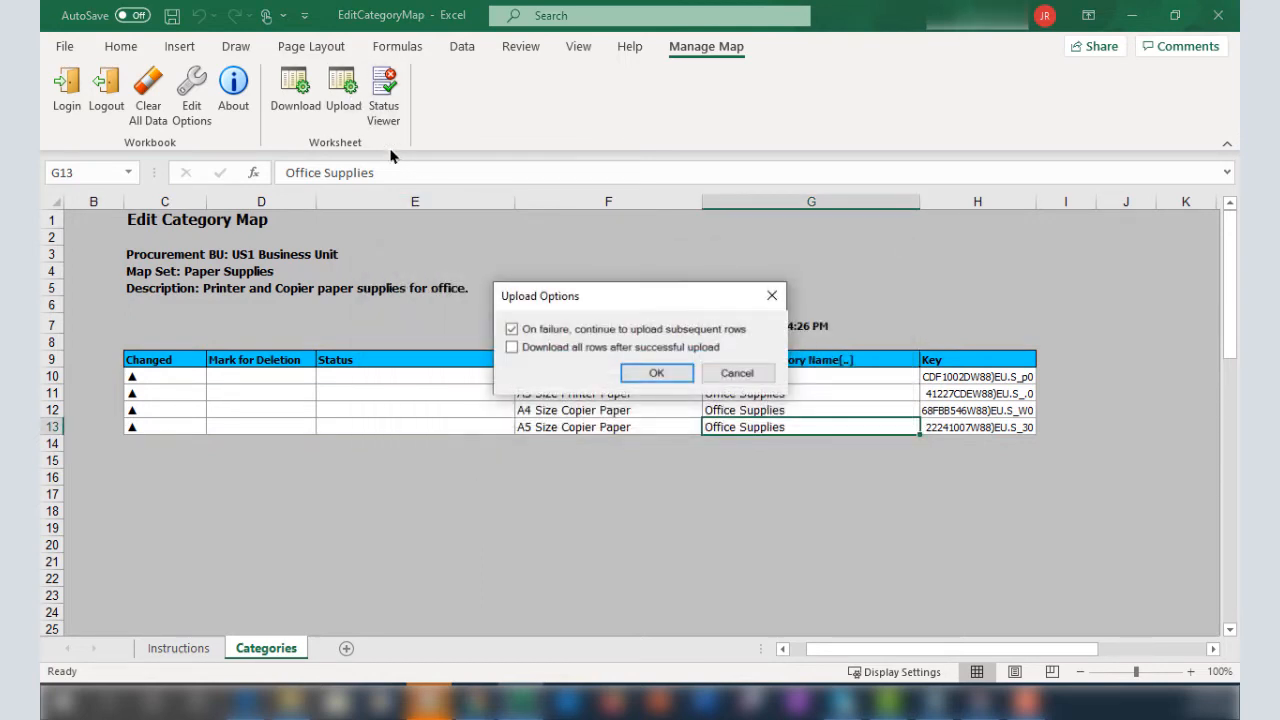
Confirm the upload options, then download to refresh the four saved mappings.
left_click(656, 372)
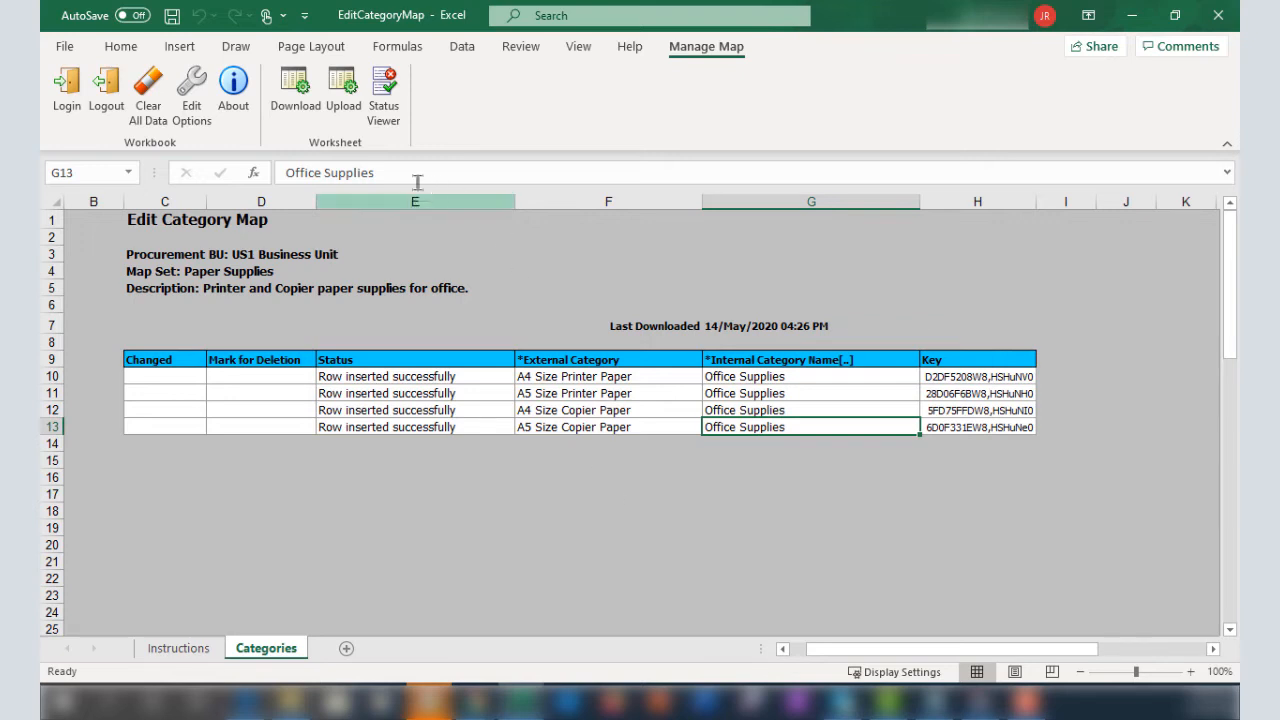
left_click(294, 90)
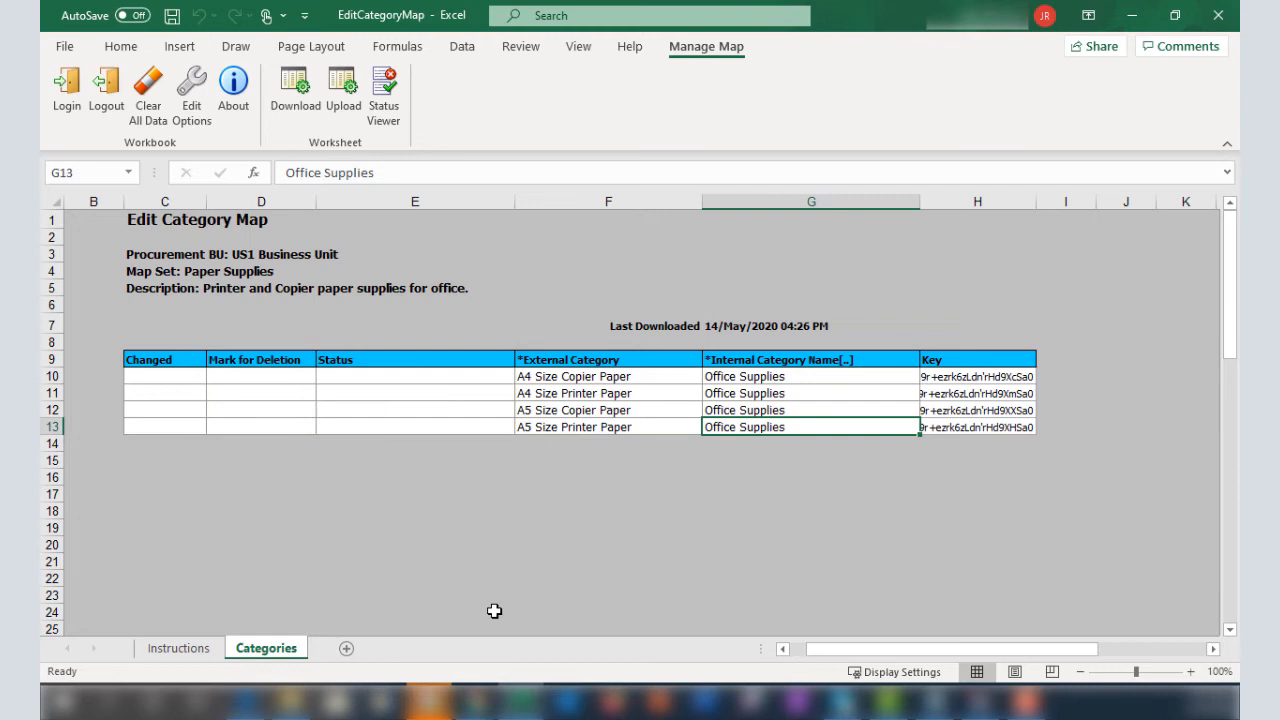
Mark A5 Size Printer Paper for deletion, upload the change, and close the workbook.
left_click(260, 426)
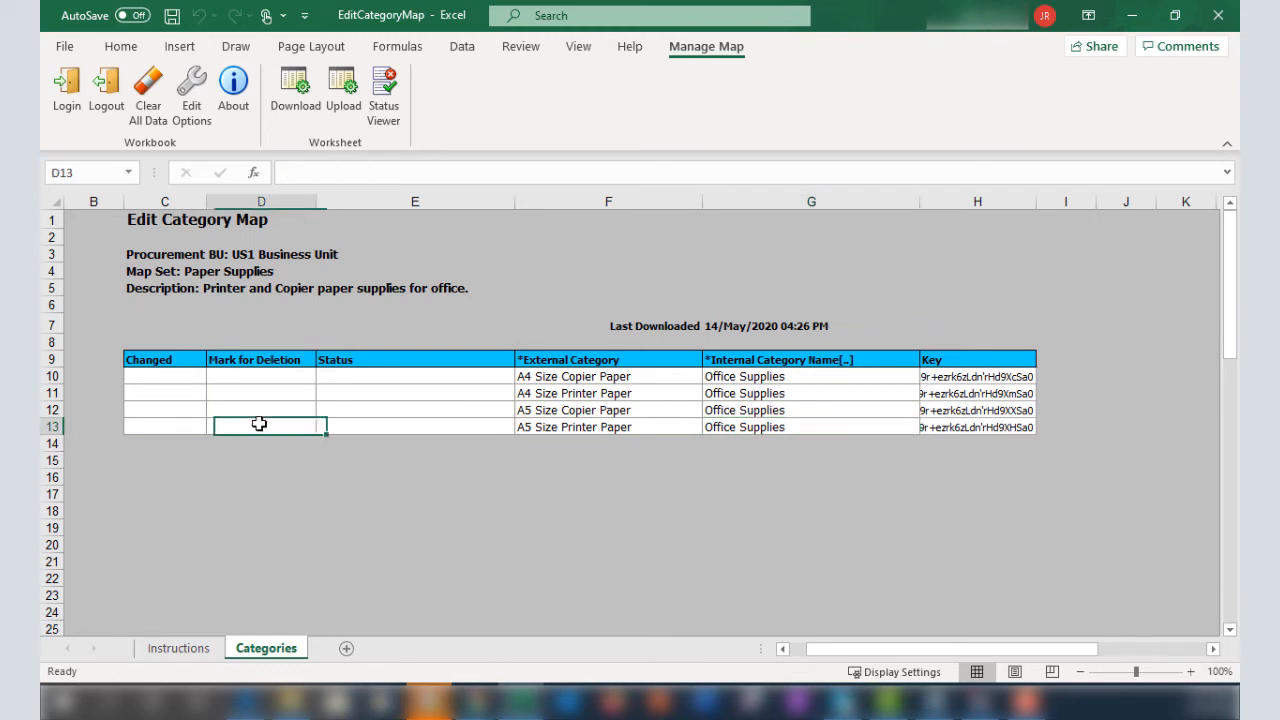
type("•")
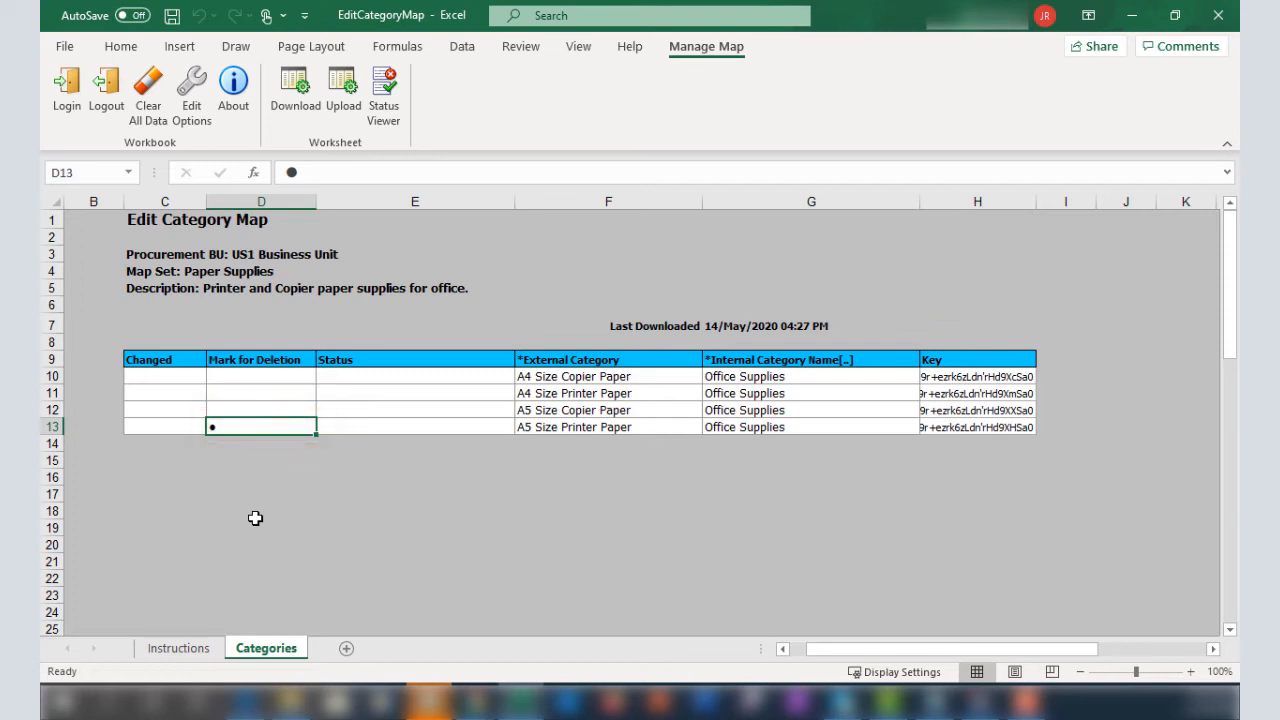
left_click(343, 90)
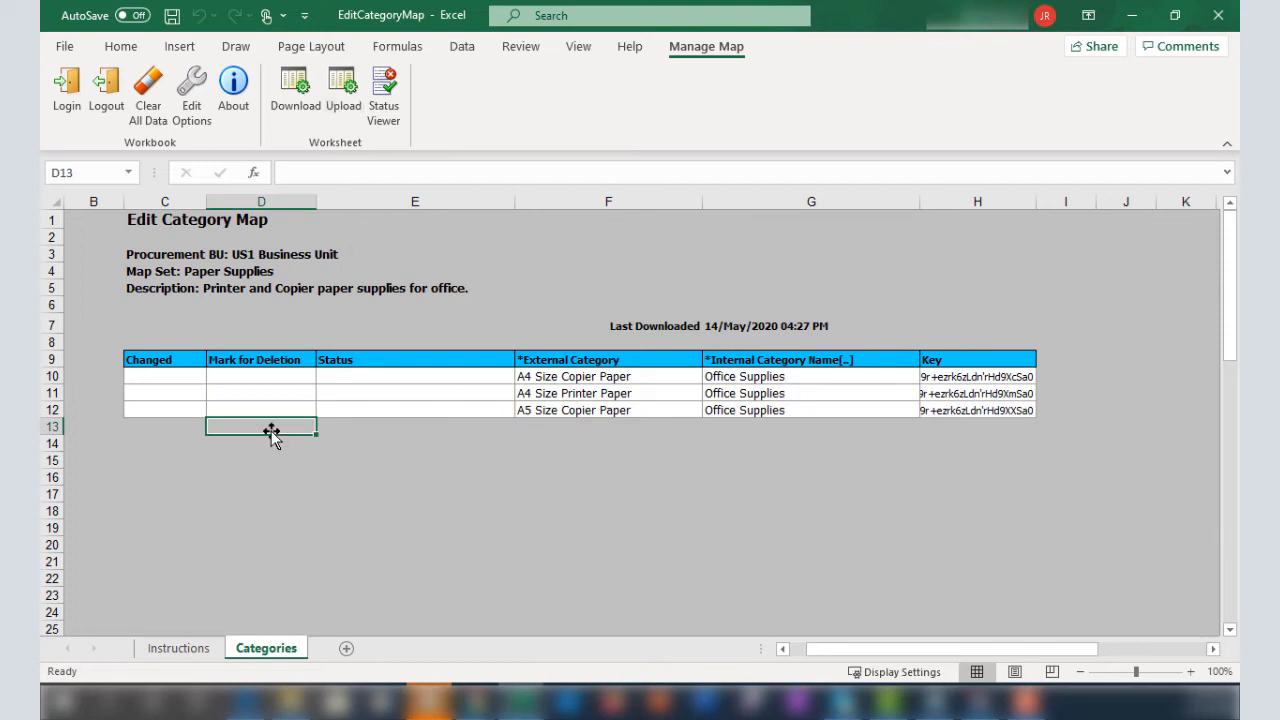
mouse_move(620, 392)
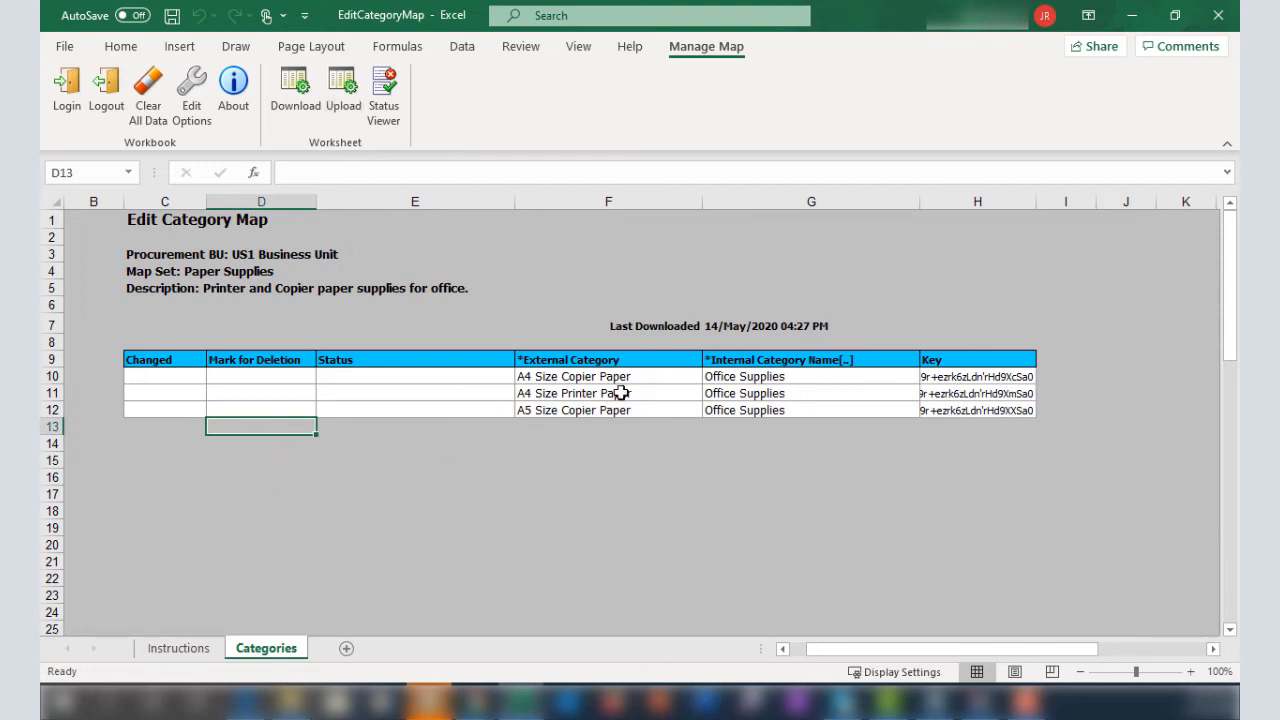
left_click(1217, 17)
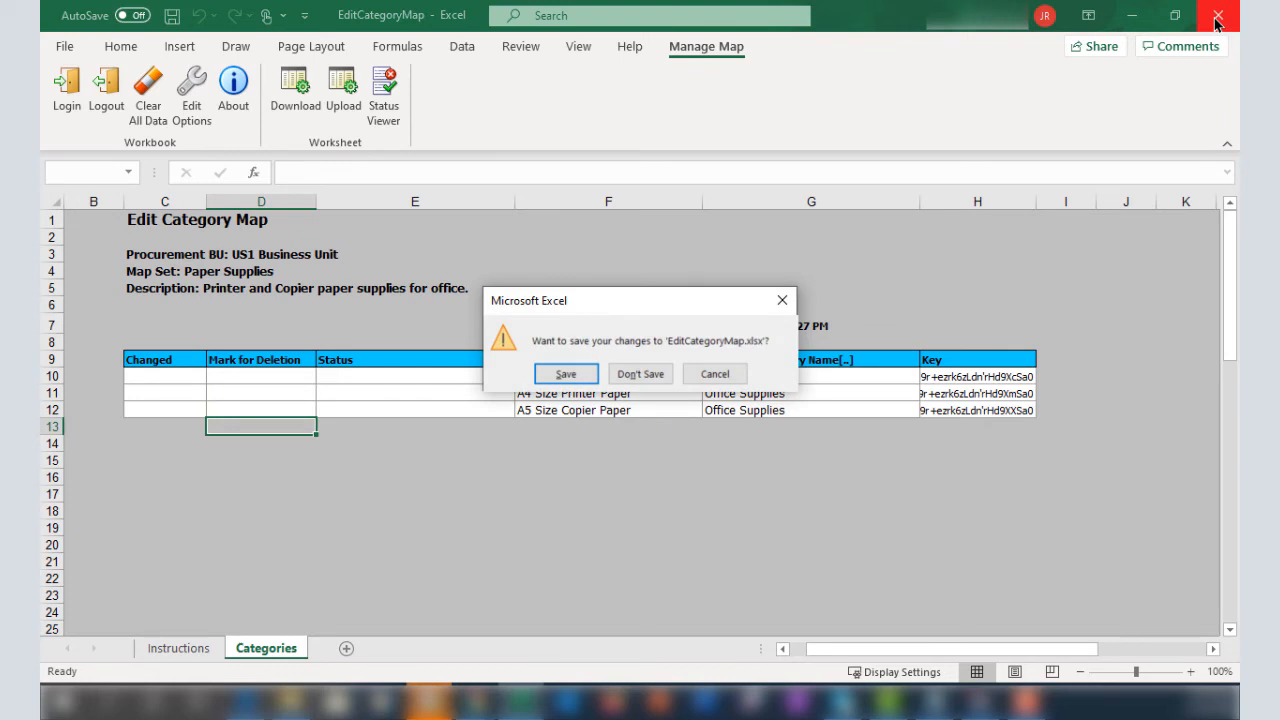
Discard workbook changes, then edit the Paper Supplies Category map again.
left_click(640, 373)
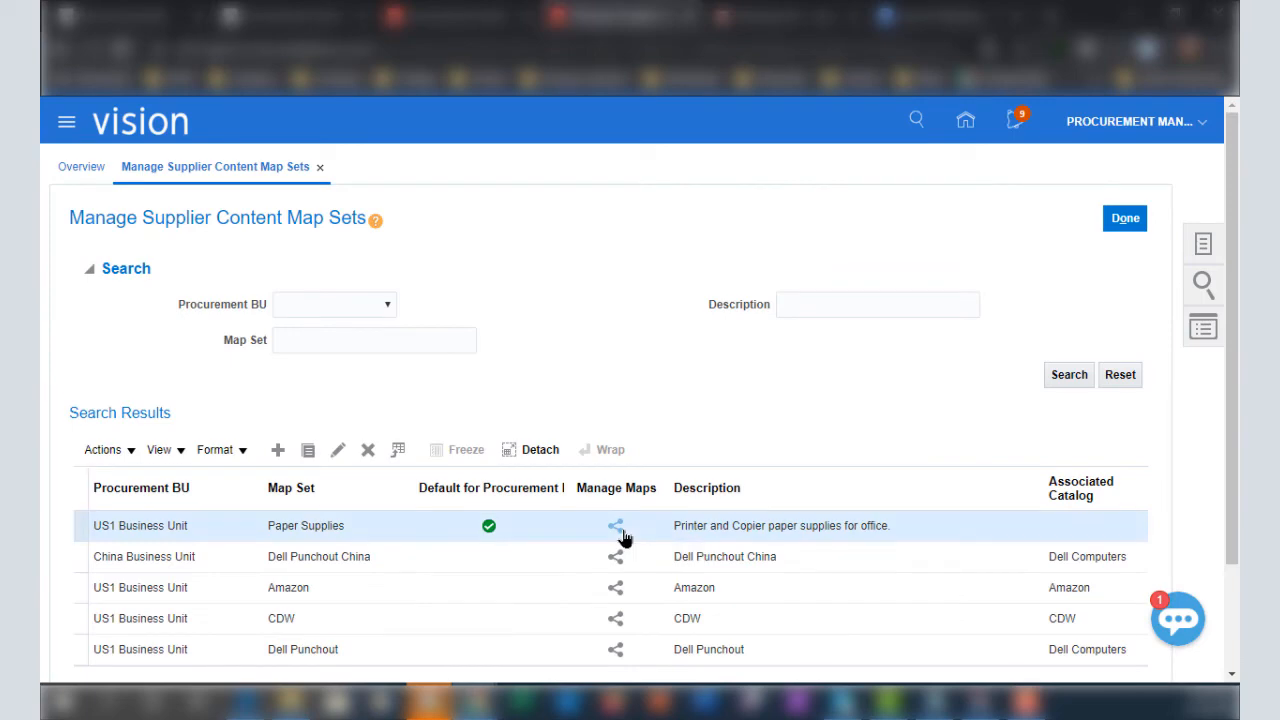
left_click(615, 525)
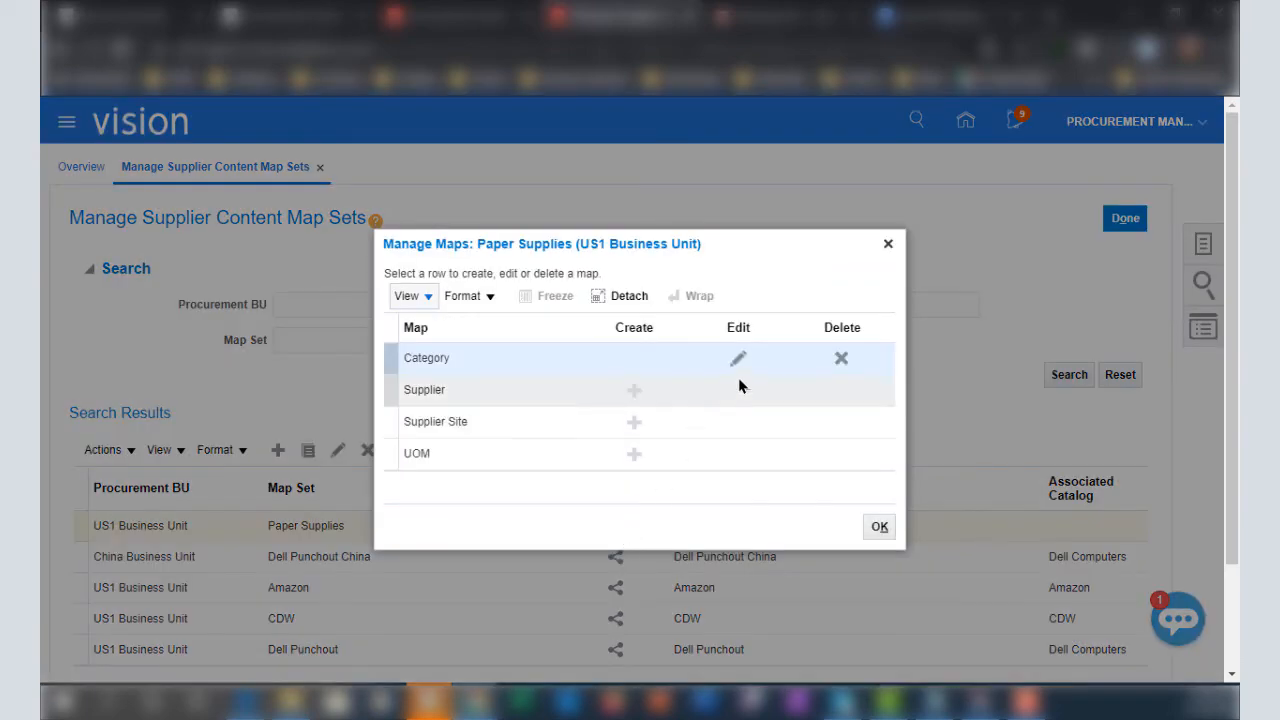
left_click(738, 358)
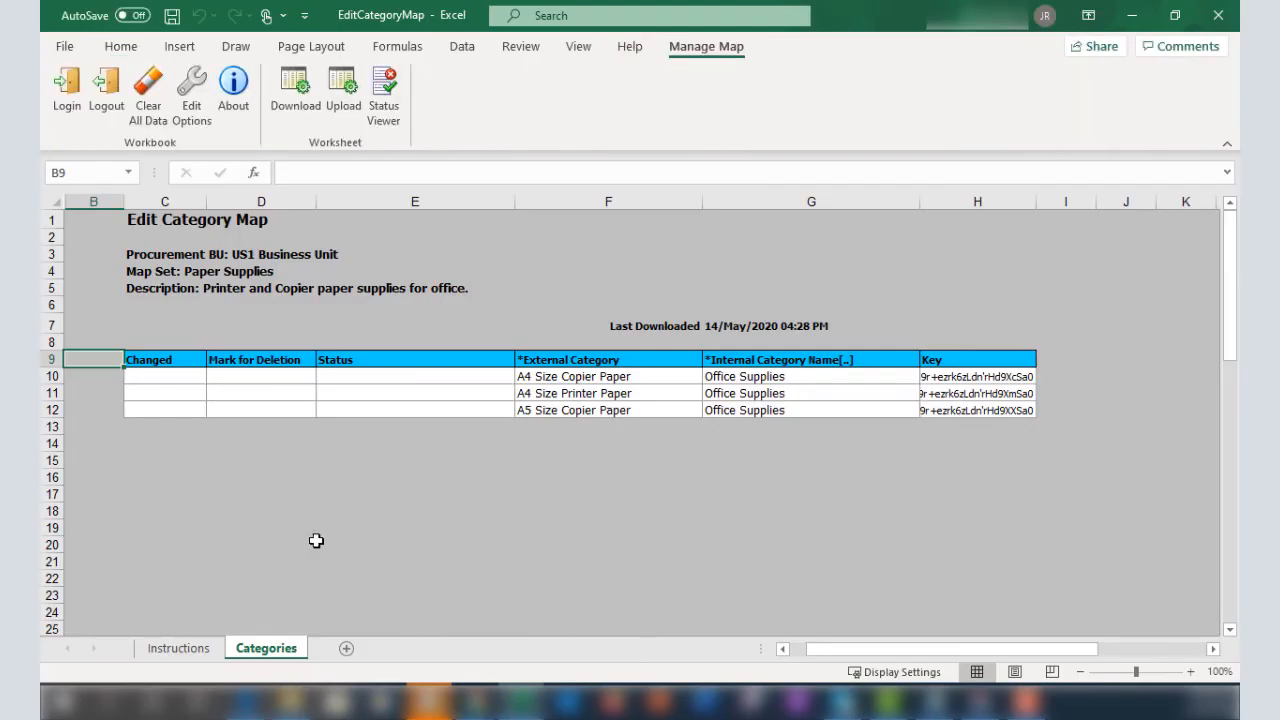
mouse_move(183, 465)
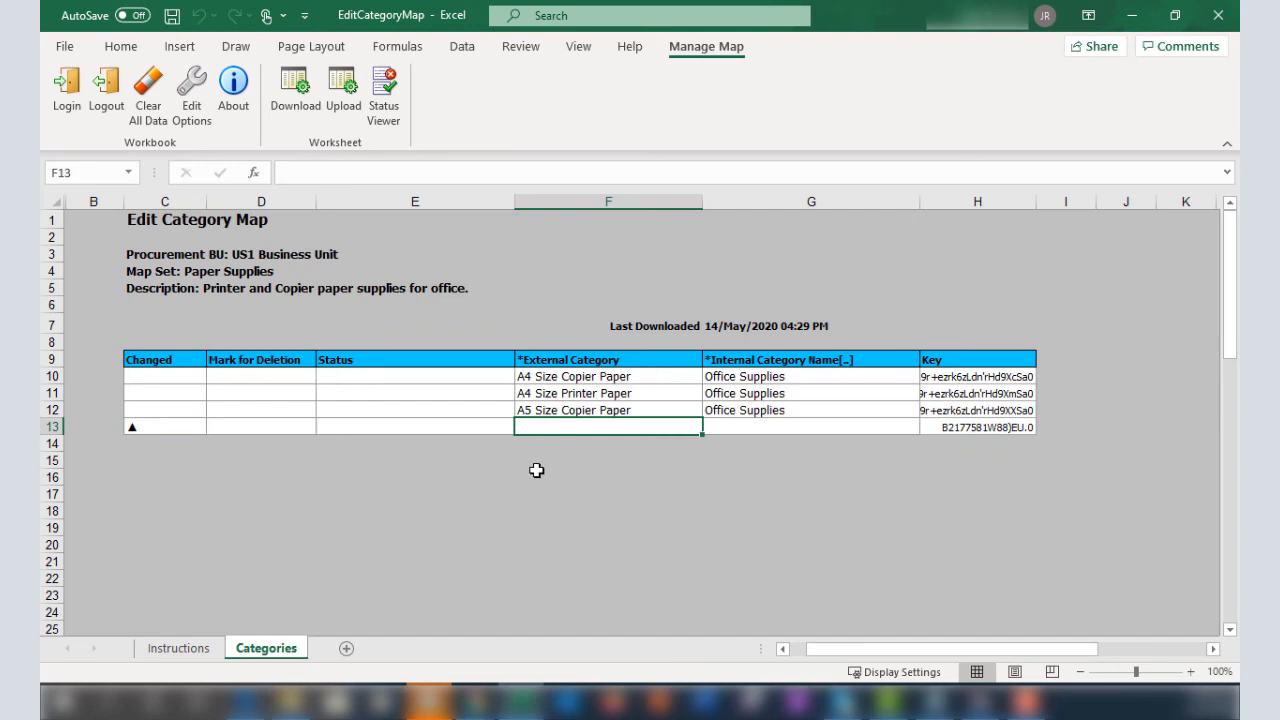
Upload a duplicate A5 Size Copier Paper row, then correct it to A5 Size Printer Paper.
left_click(810, 427)
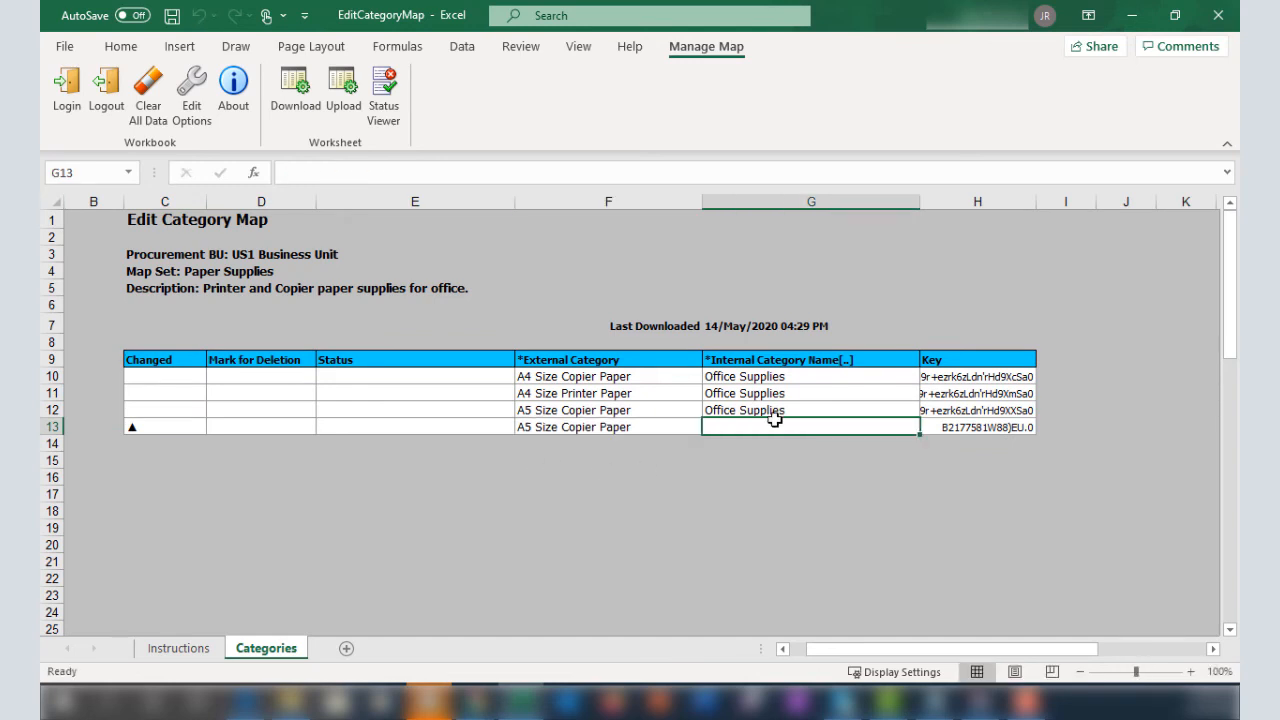
left_click(384, 90)
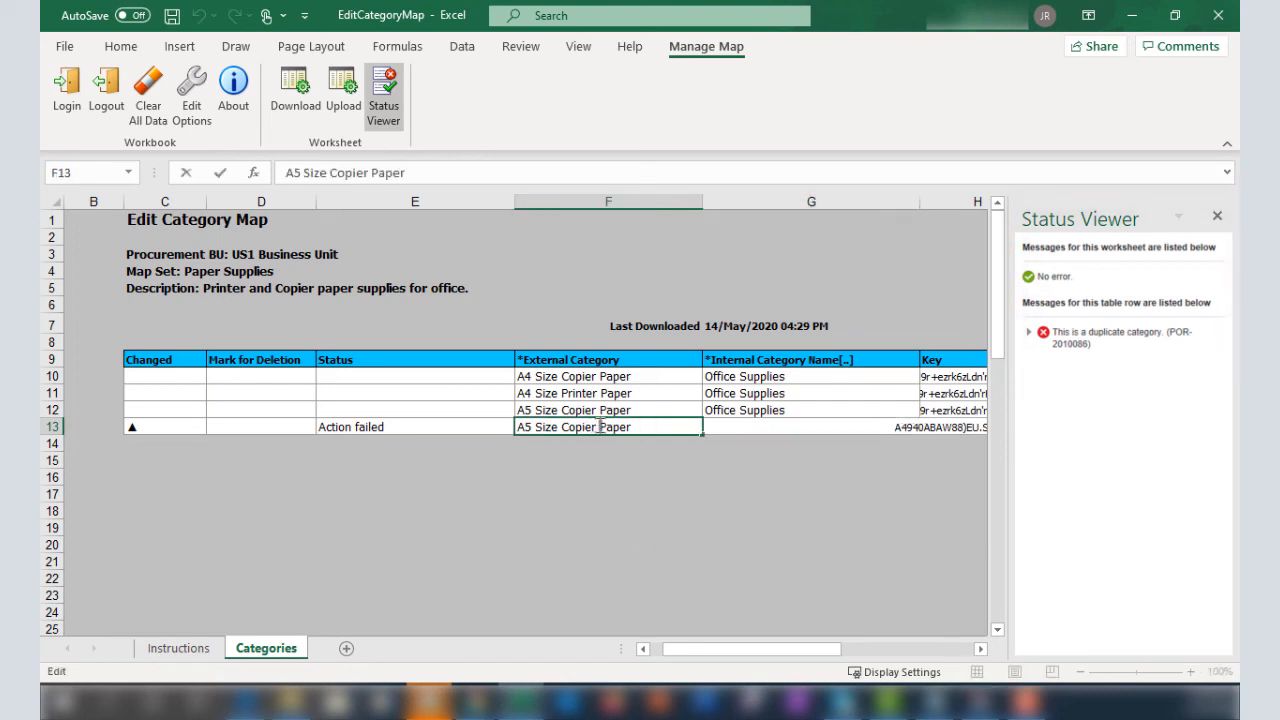
left_click(810, 426)
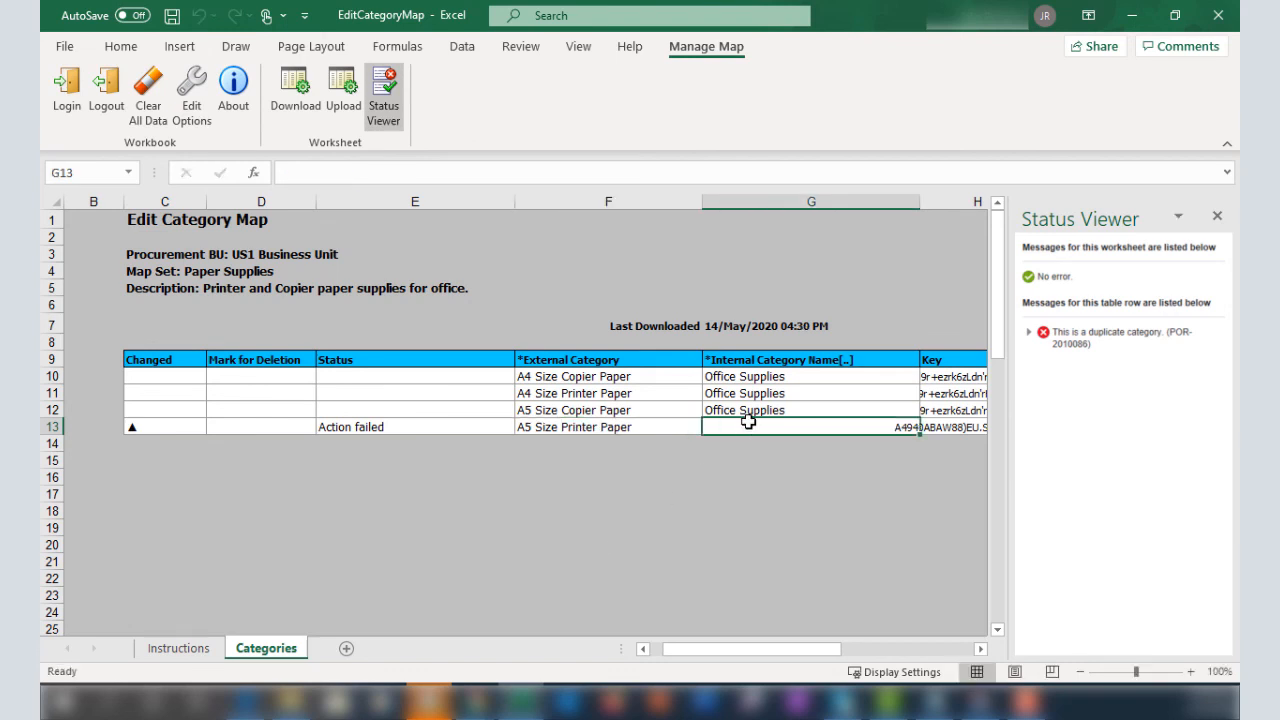